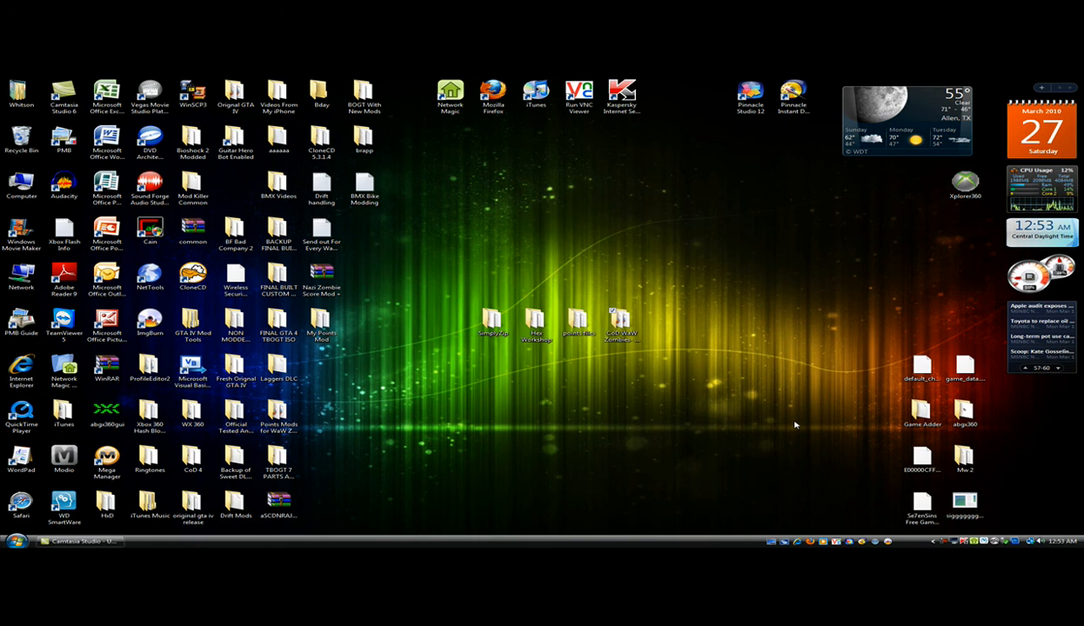
mouse_move(699, 357)
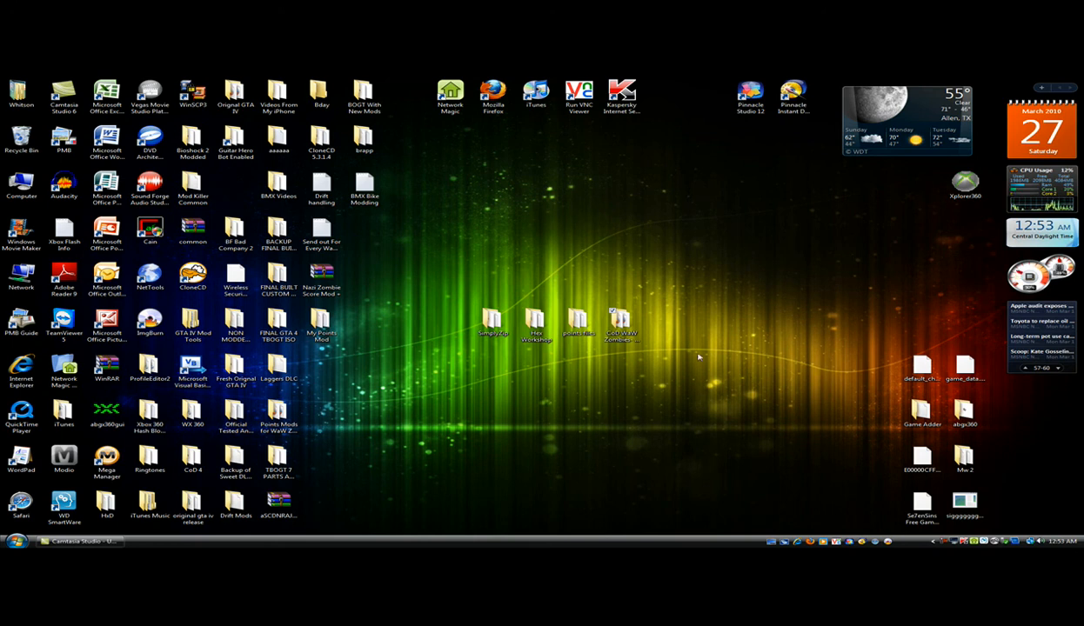
Browse the desktop folders, briefly checking the SimplyZip program folder
left_click(621, 327)
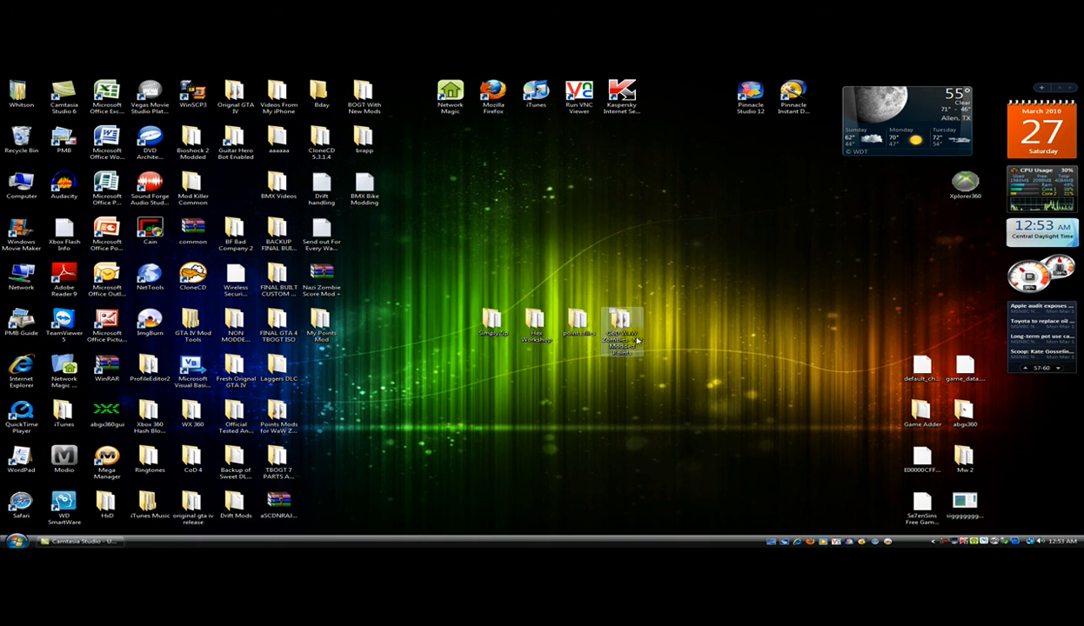
double_click(622, 334)
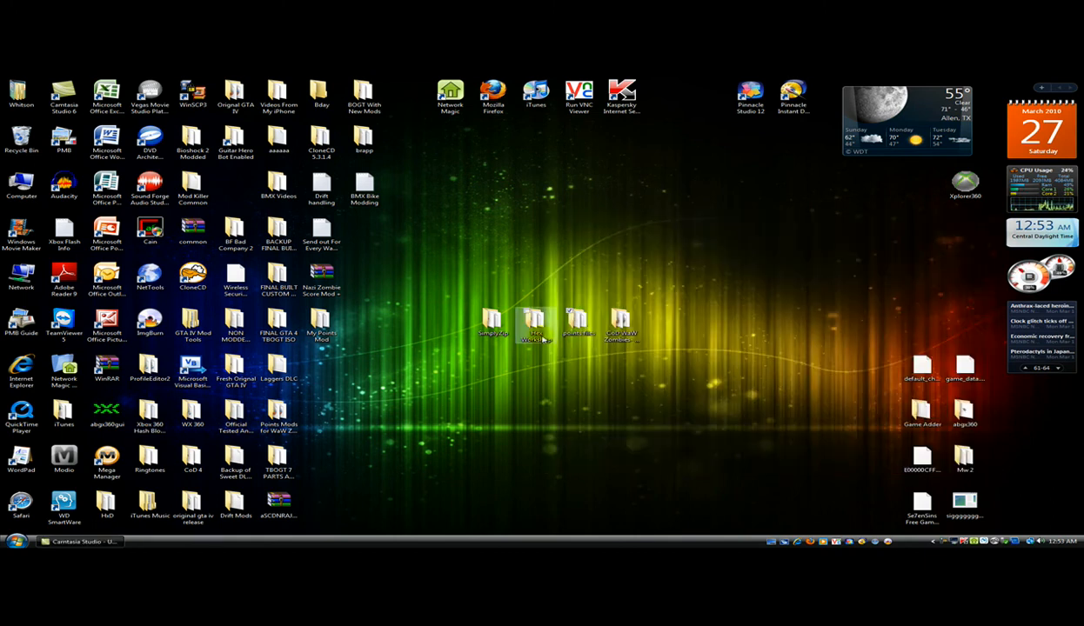
double_click(536, 327)
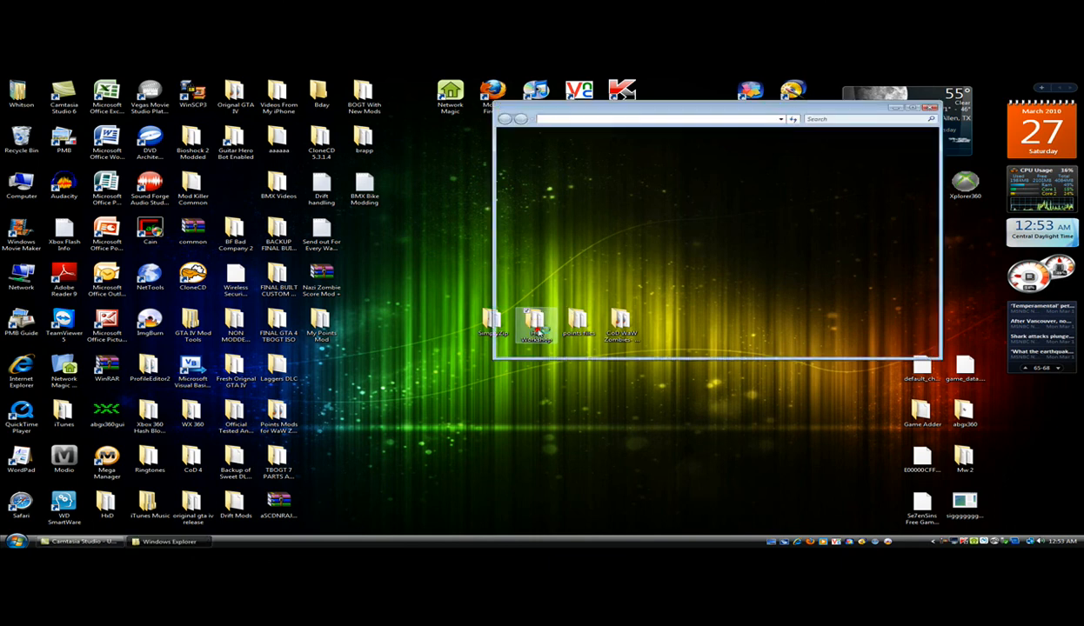
double_click(536, 330)
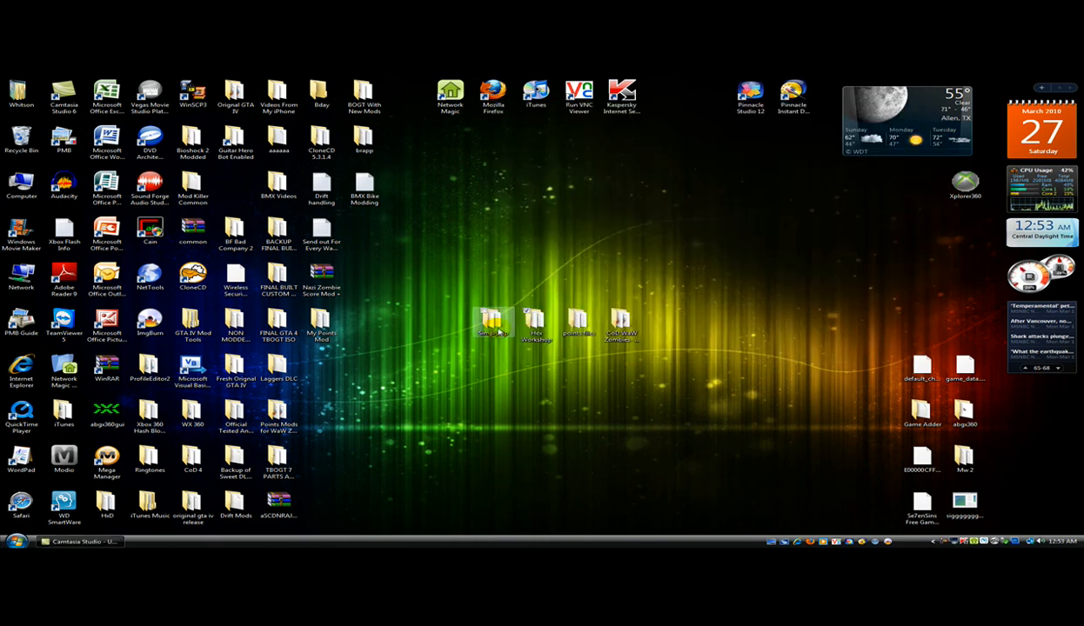
double_click(492, 320)
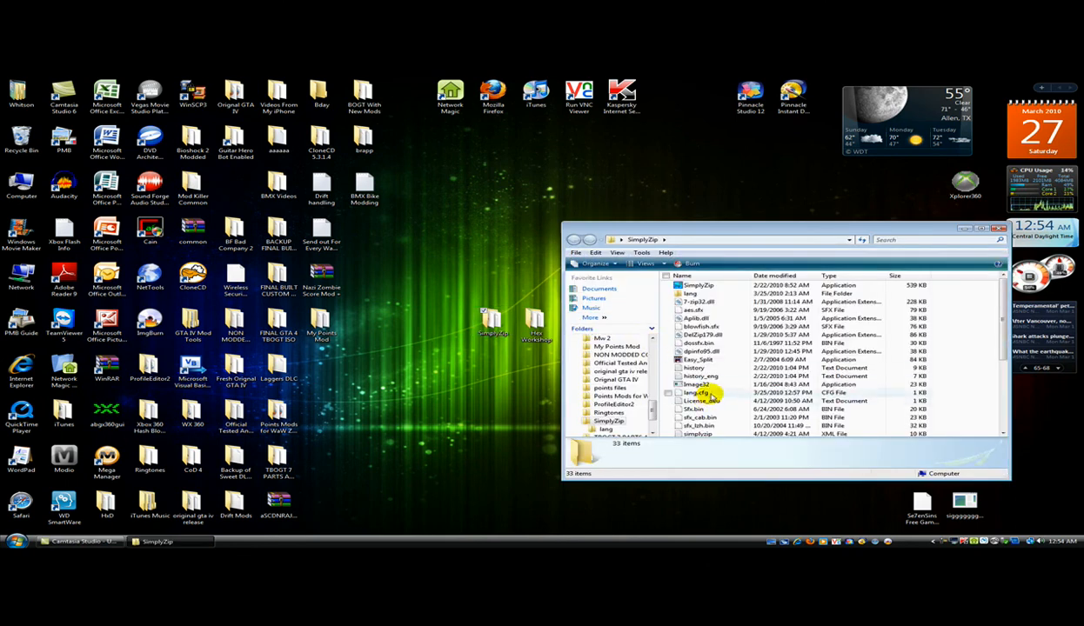
left_click(999, 227)
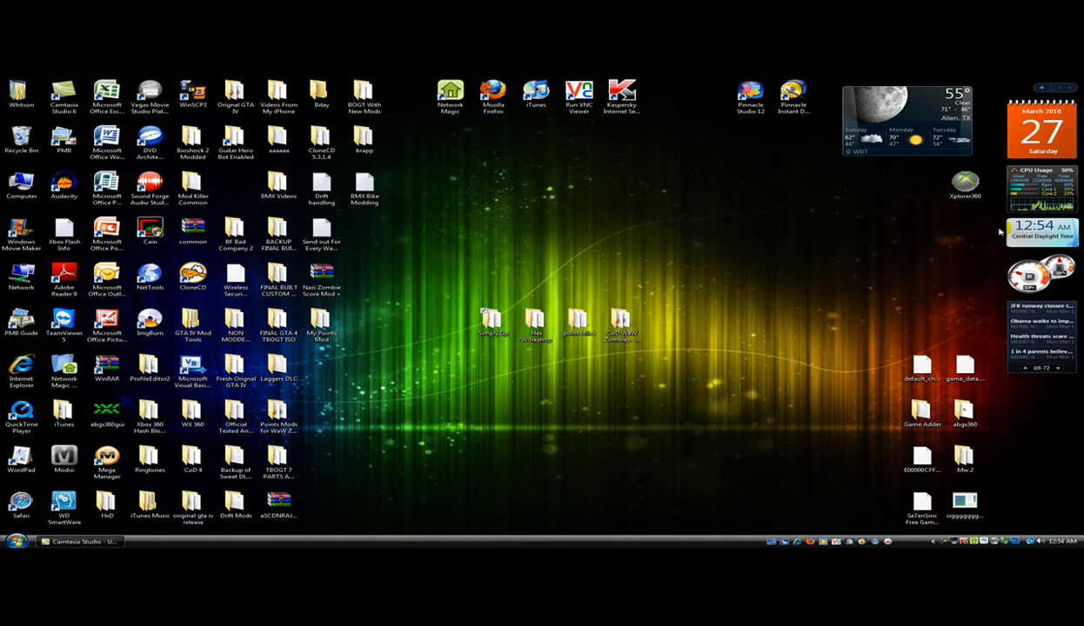
left_click(578, 321)
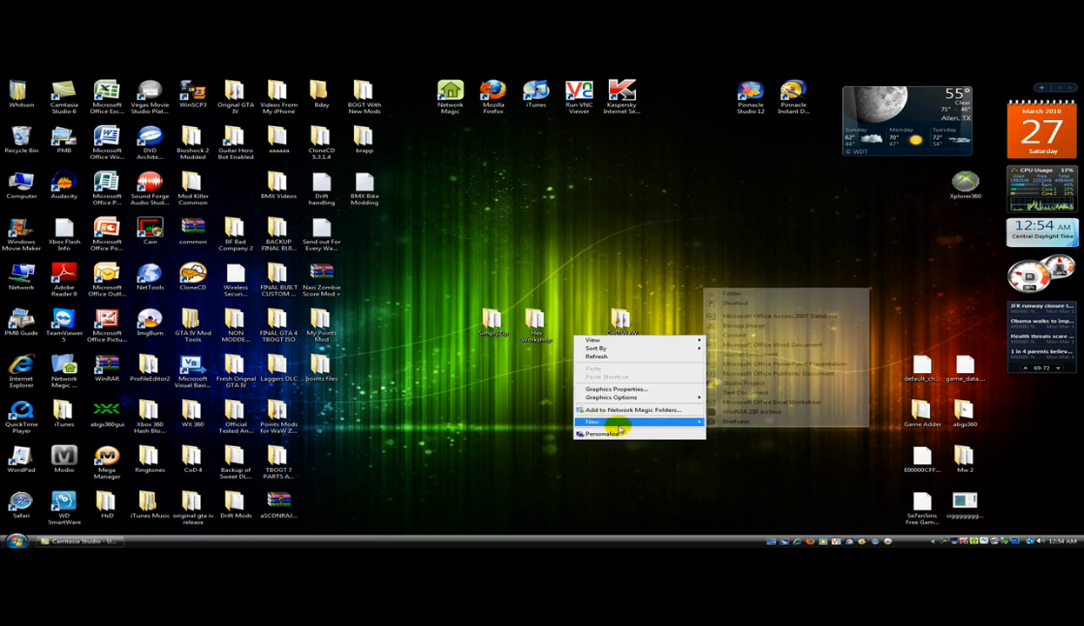
left_click(731, 292)
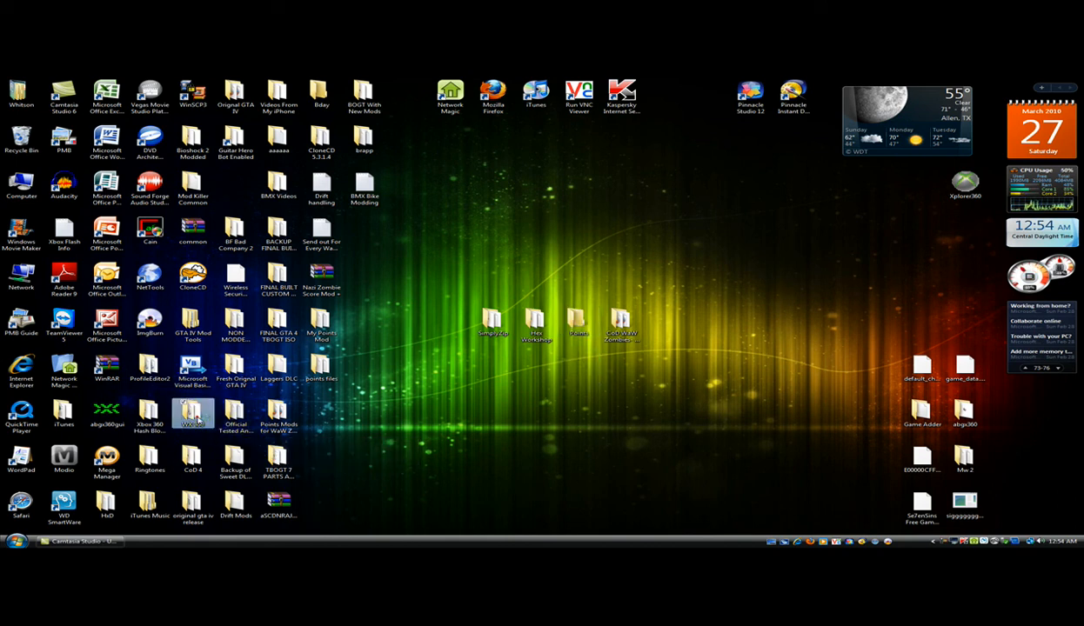
Launch wx360 and load the Call of Duty game ISO from the Desktop
double_click(193, 414)
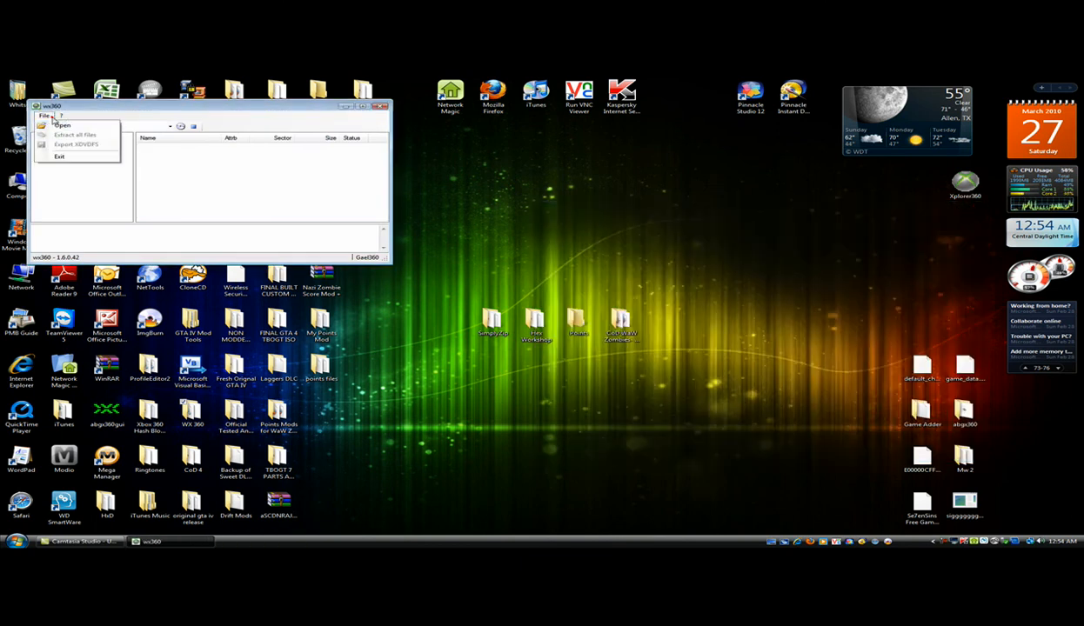
left_click(62, 126)
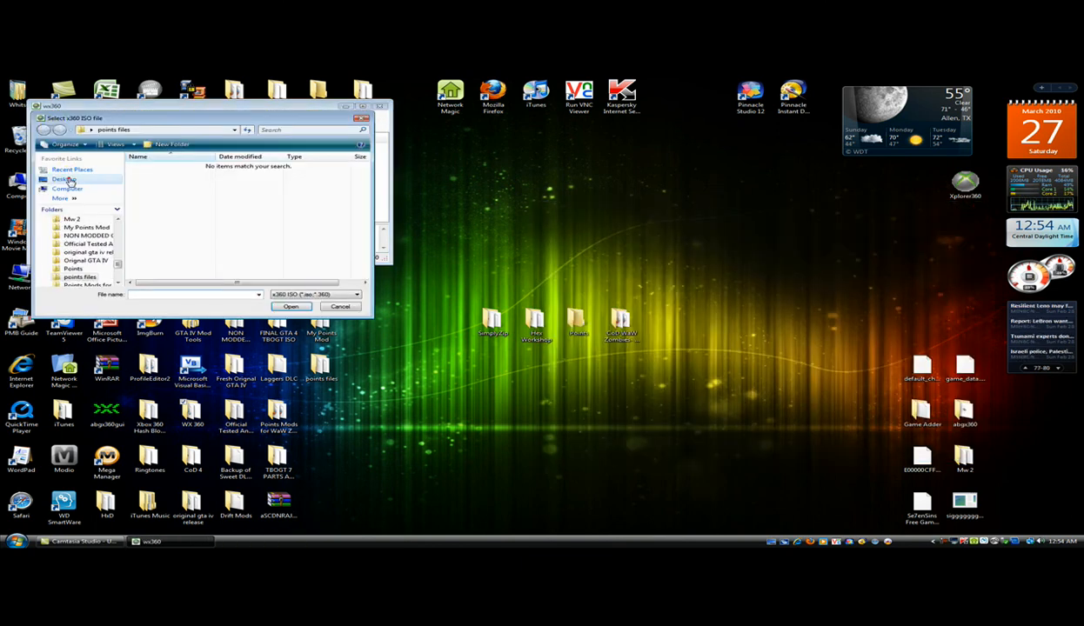
left_click(64, 180)
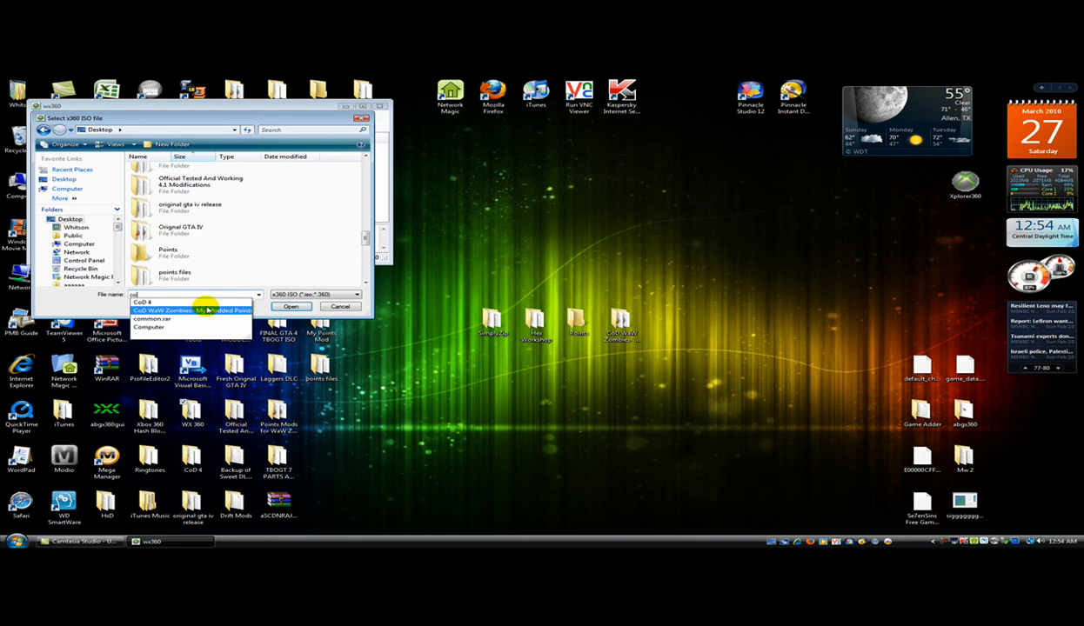
left_click(192, 309)
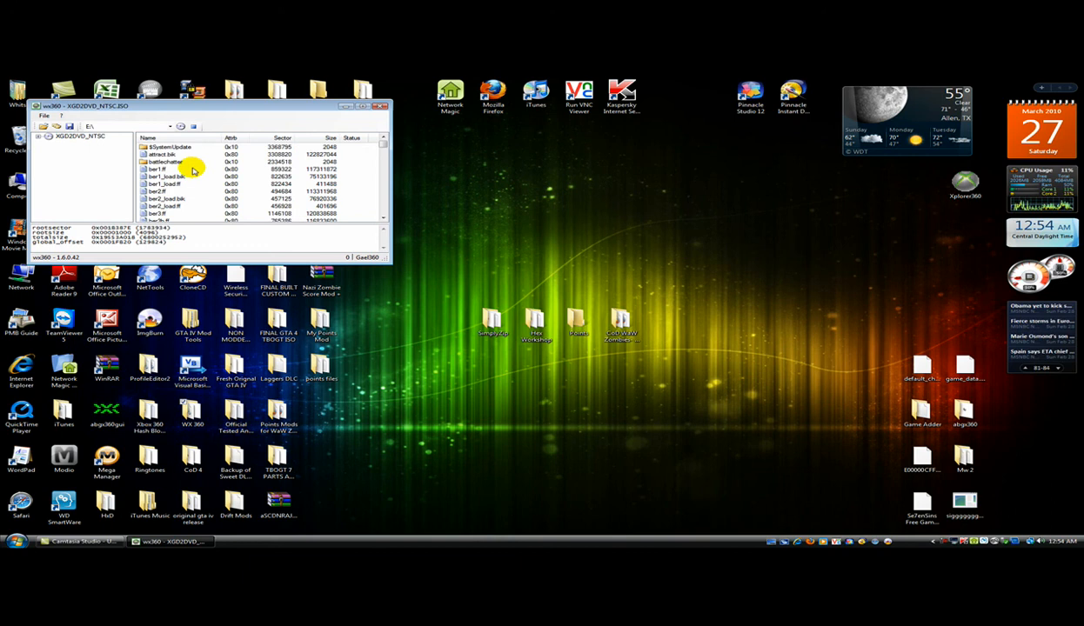
left_click(149, 417)
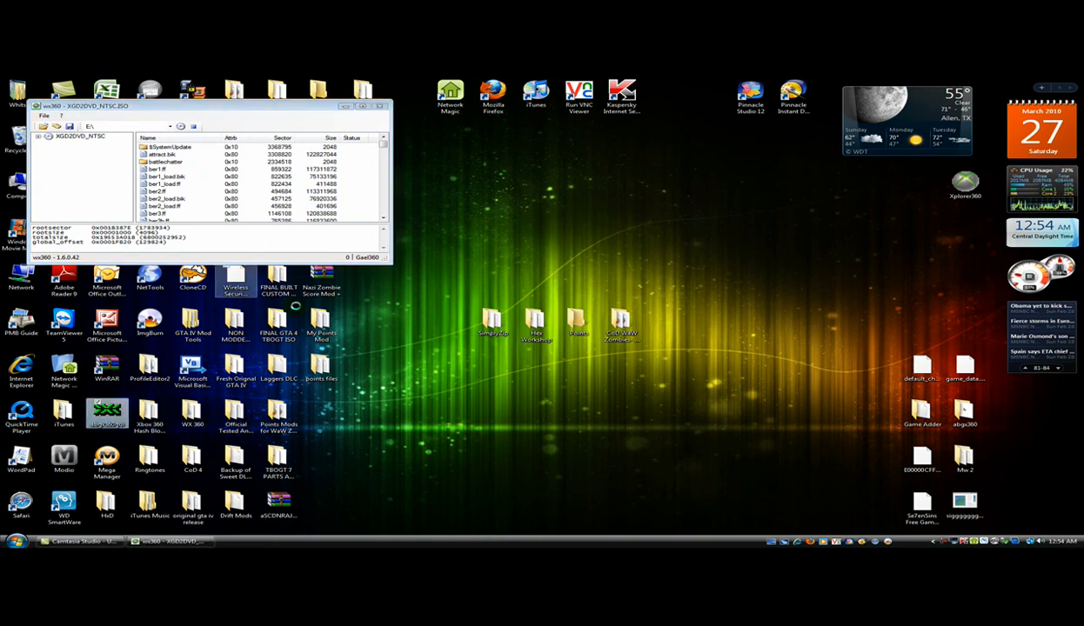
Extract common.ff from the ISO file list into the Points folder
left_click(165, 184)
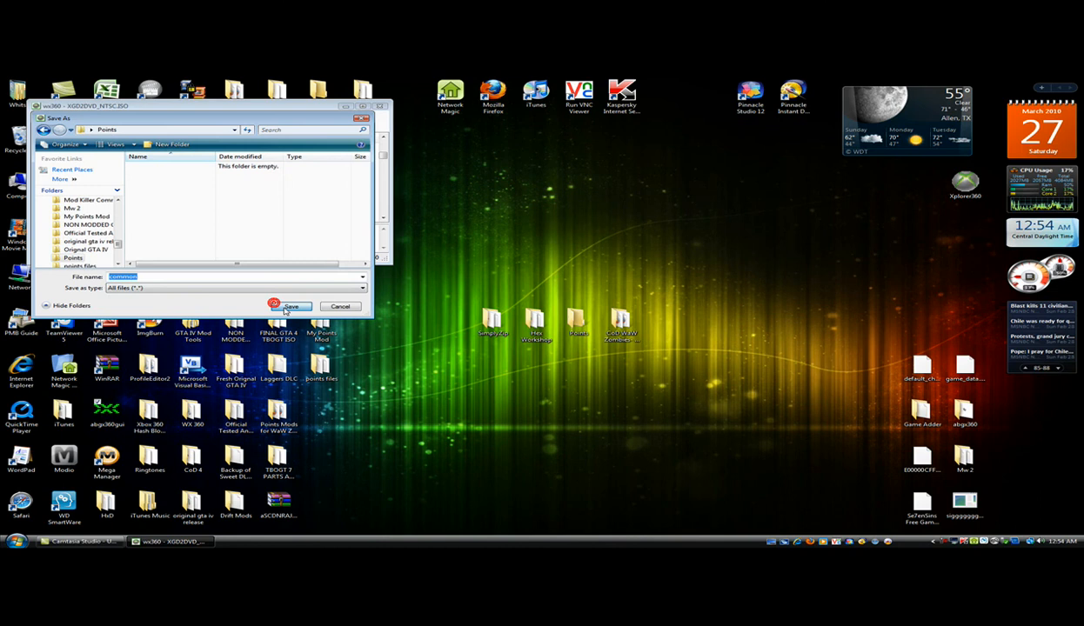
left_click(288, 306)
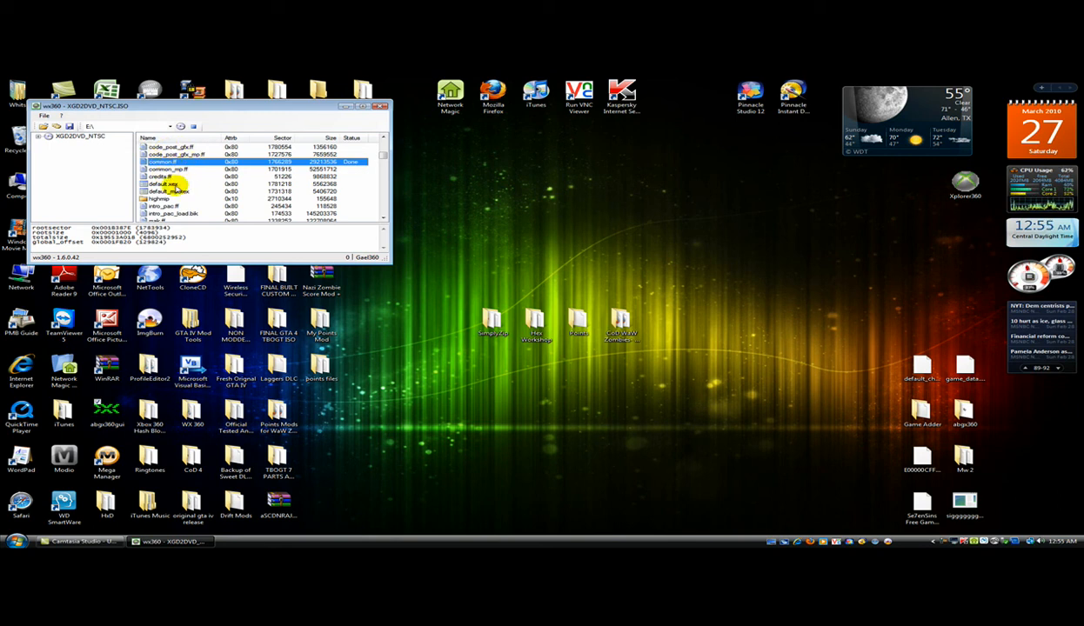
right_click(166, 185)
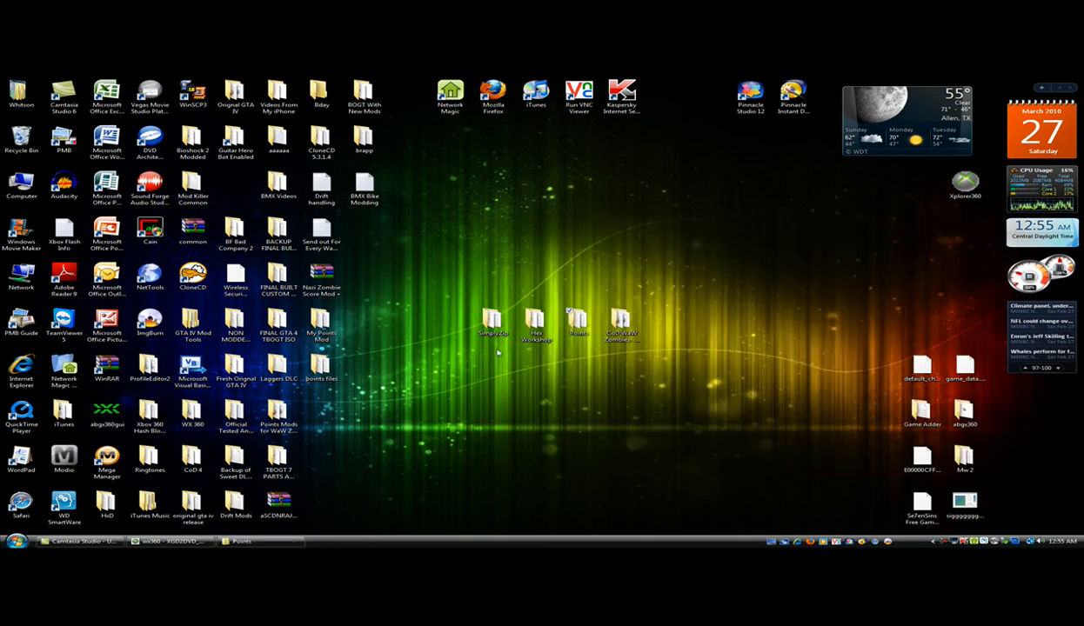
Edit common.ff in Hex Workshop, deleting its leading header bytes and saving with a backup
double_click(577, 320)
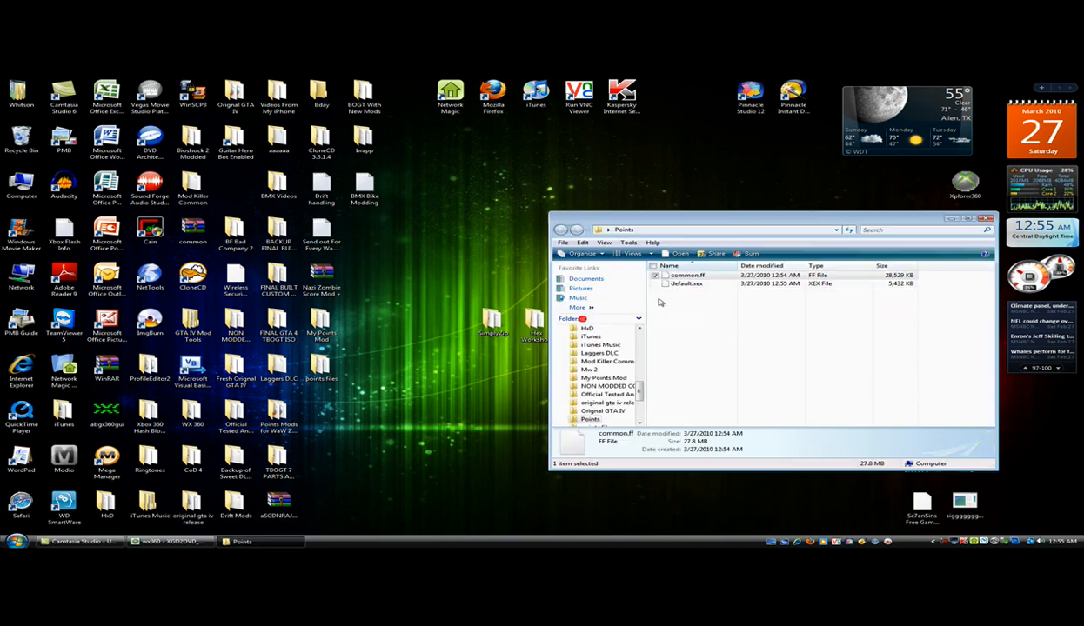
right_click(687, 275)
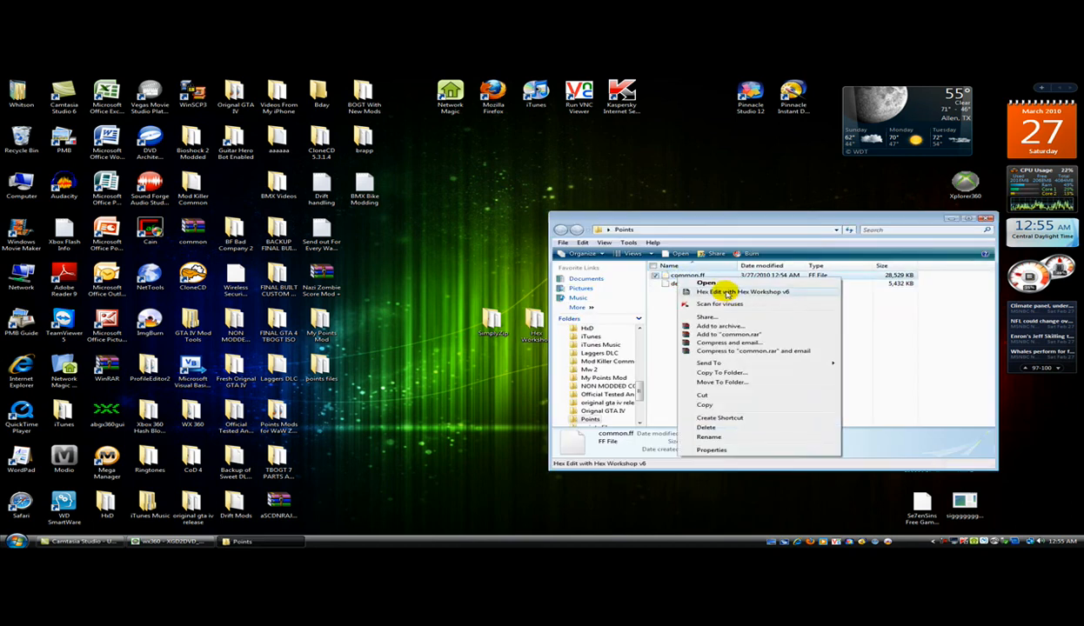
left_click(724, 292)
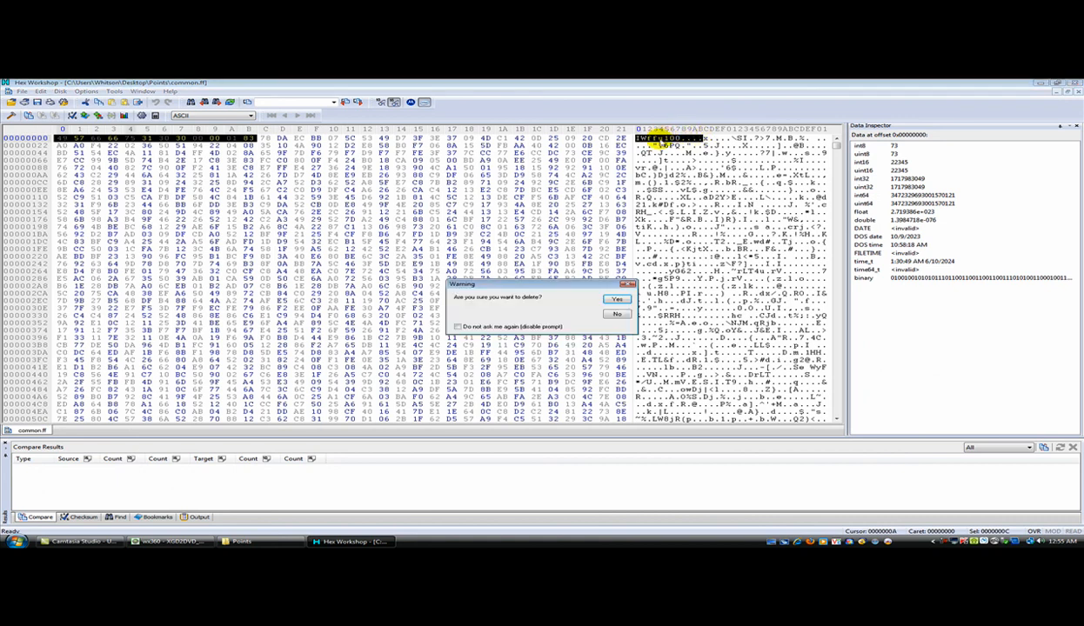
left_click(616, 299)
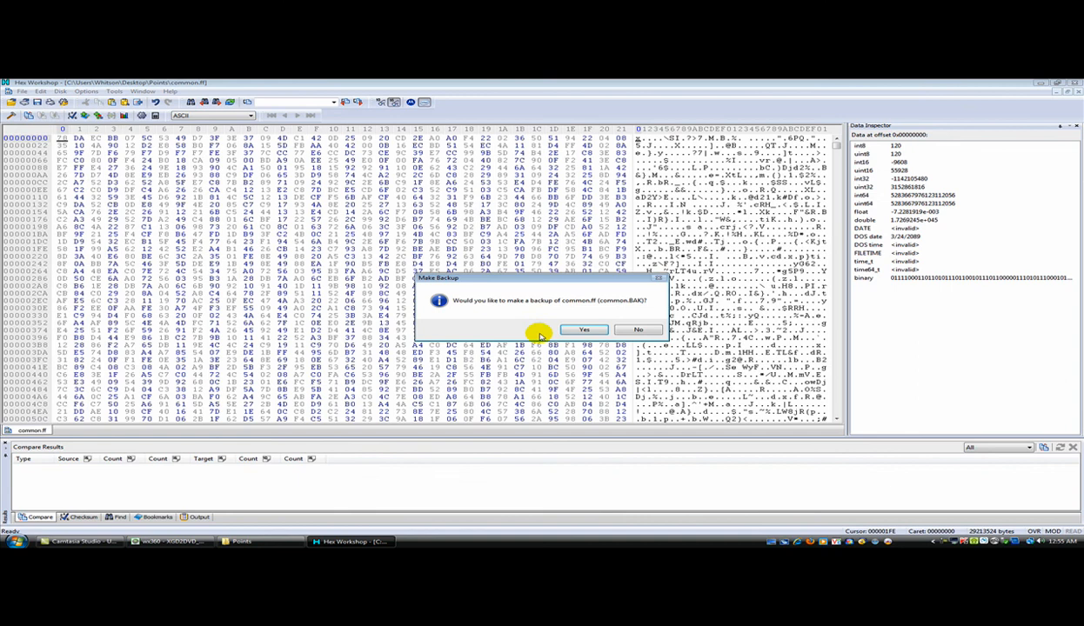
left_click(583, 331)
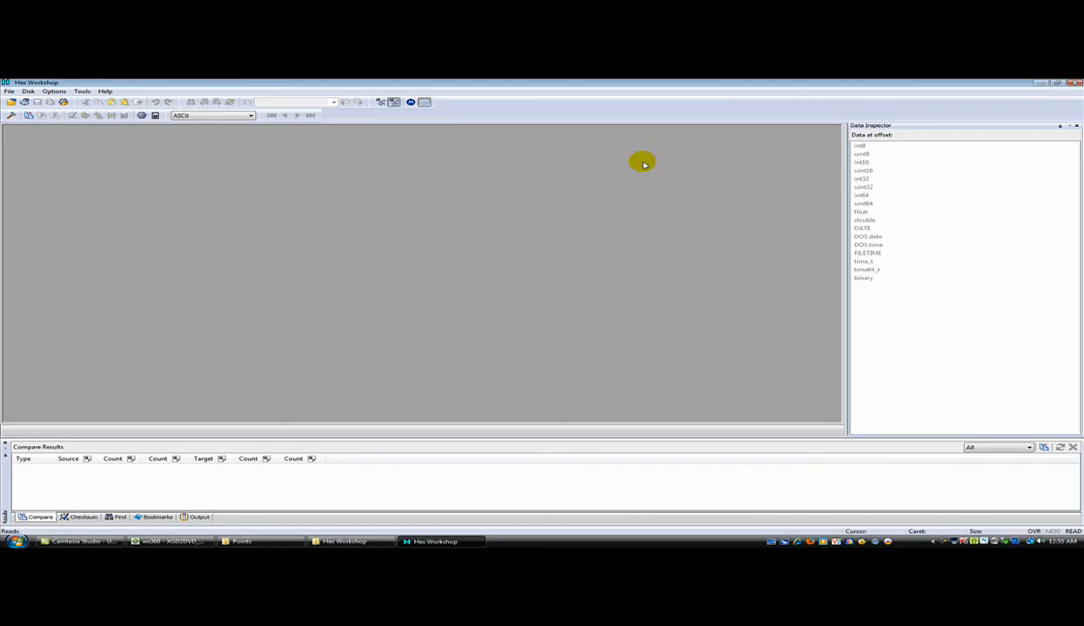
mouse_move(525, 195)
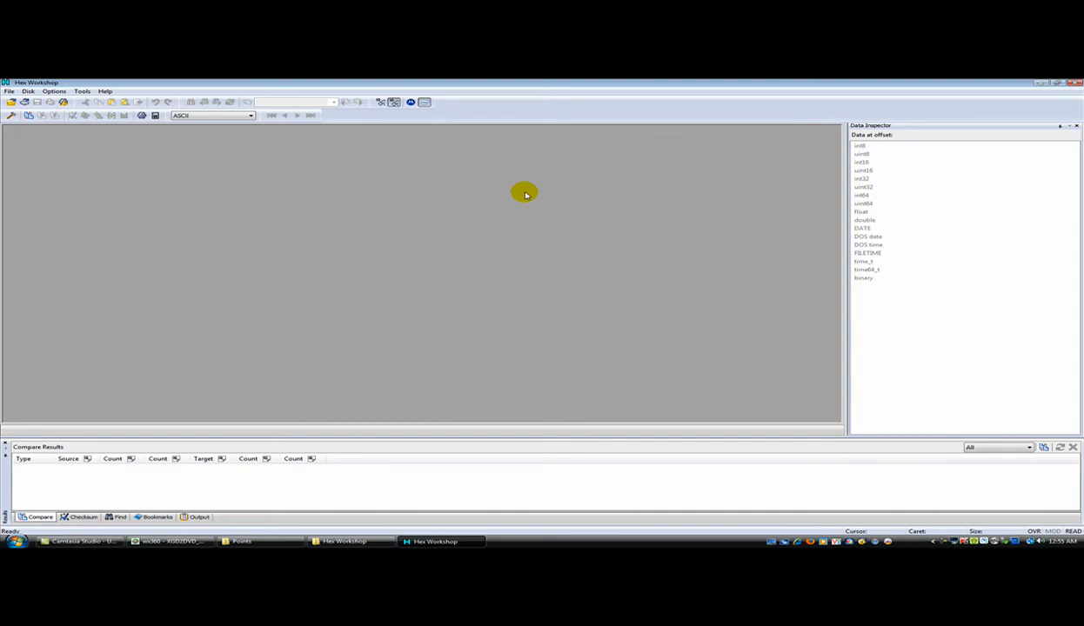
mouse_move(131, 188)
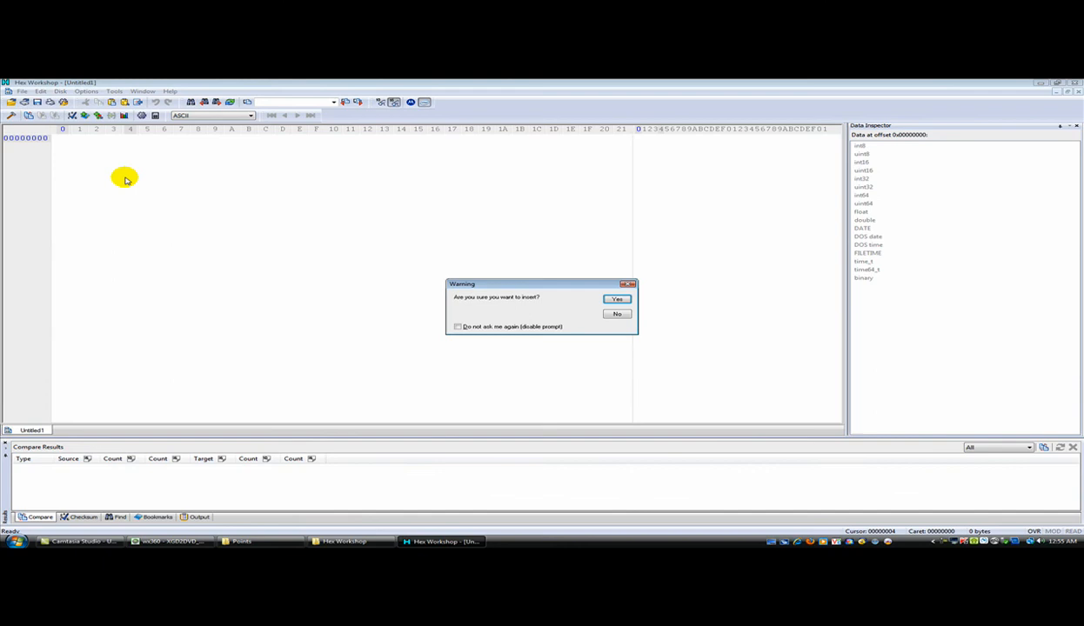
Insert the IWffu100 header bytes into a new file and save it as '12 bytes' in Points
left_click(616, 299)
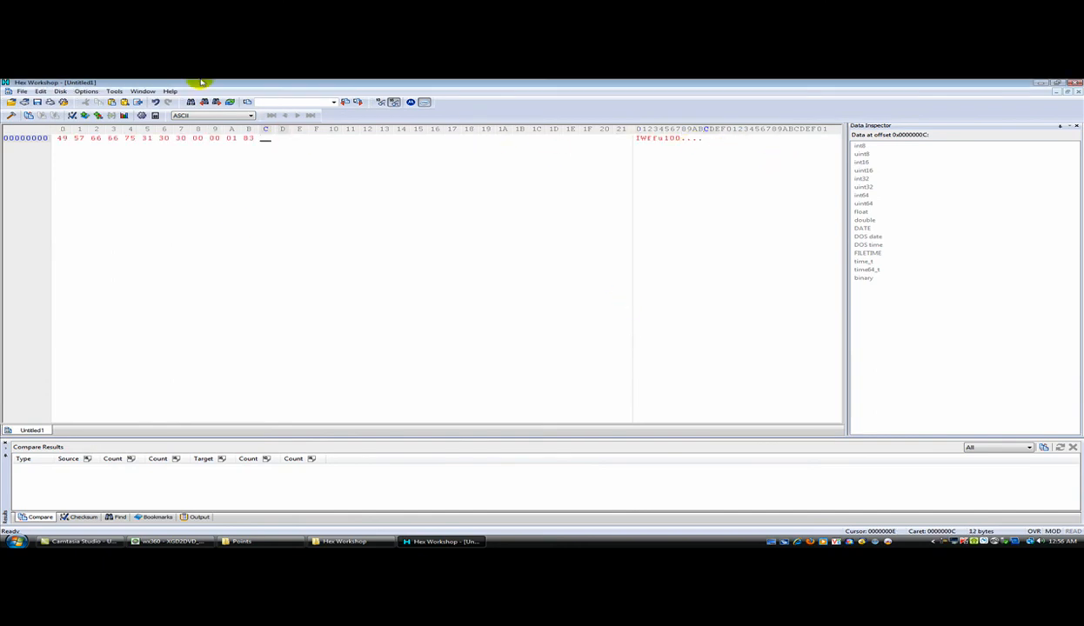
left_click(21, 91)
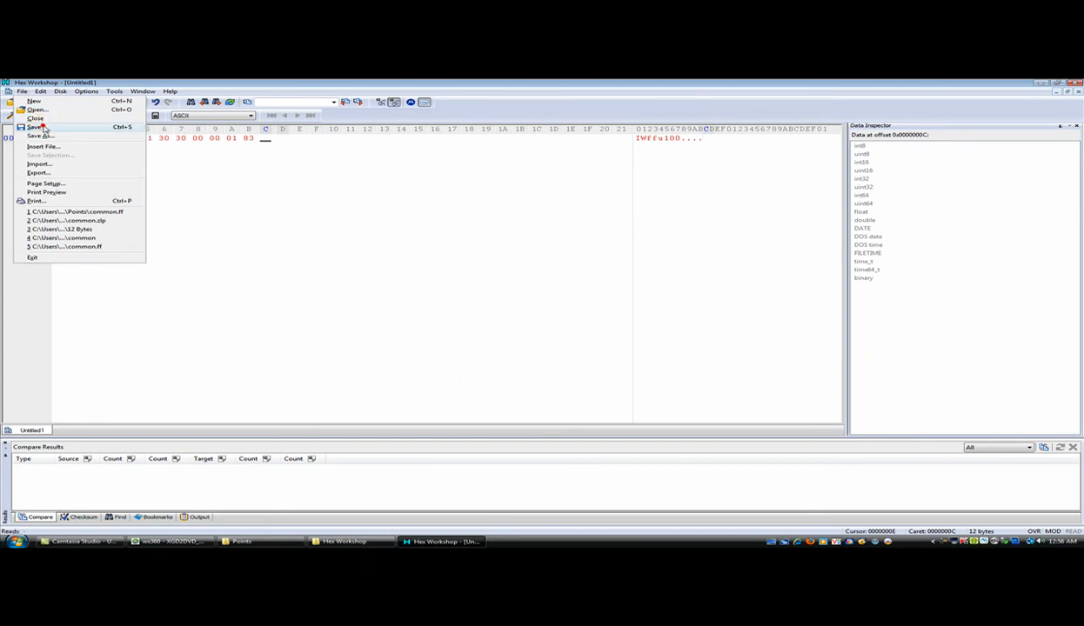
left_click(40, 135)
type("12 bytes")
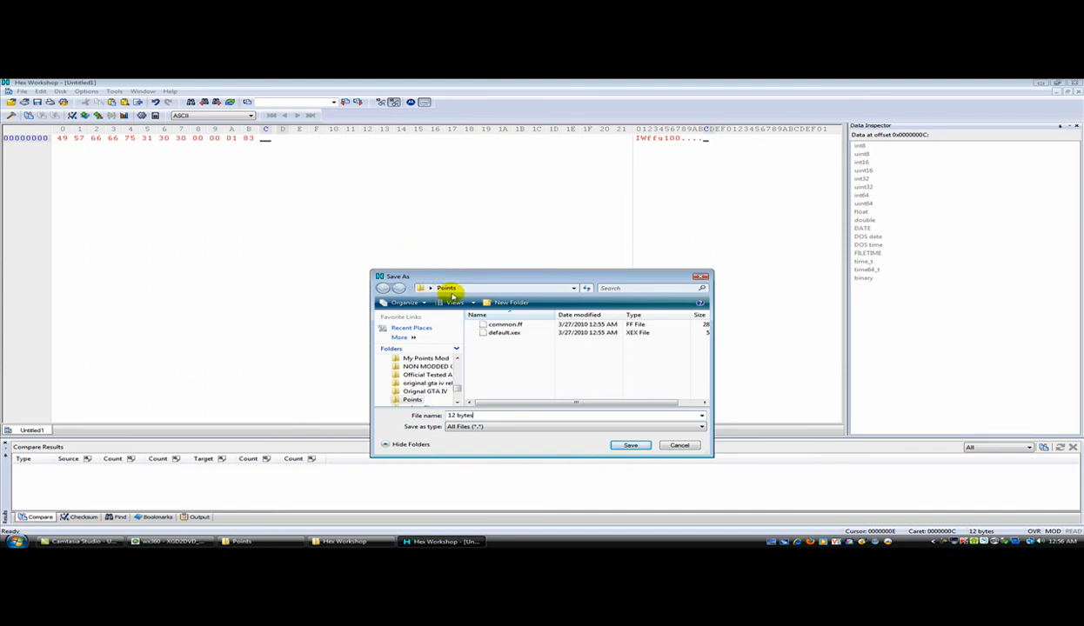
left_click(630, 445)
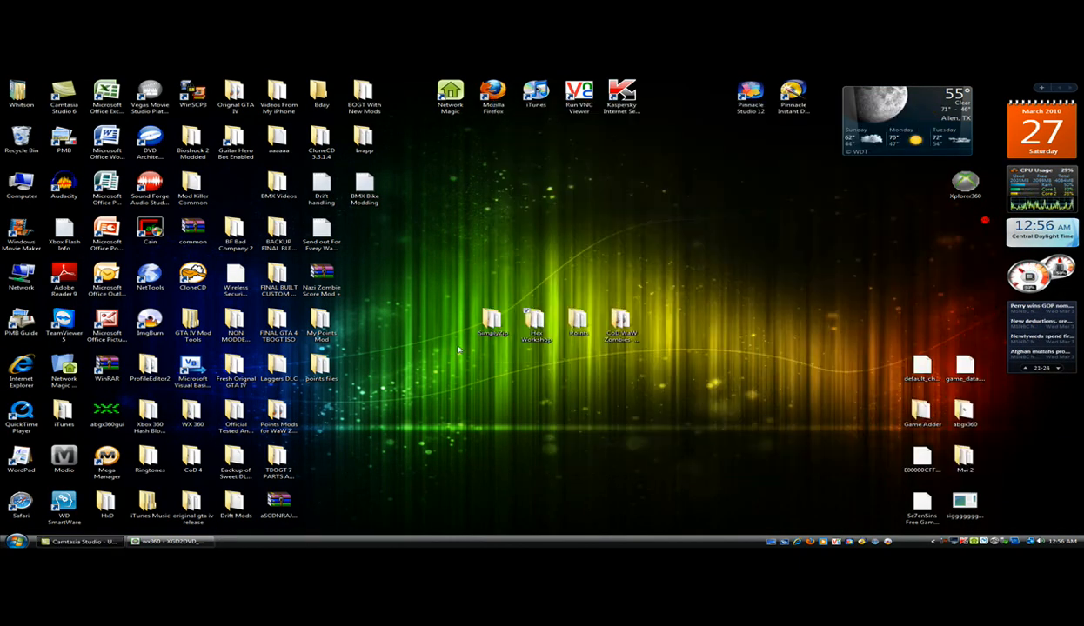
Start SimplyZip's ZLIB pack/unpack tool and browse to Desktop\Points
double_click(492, 322)
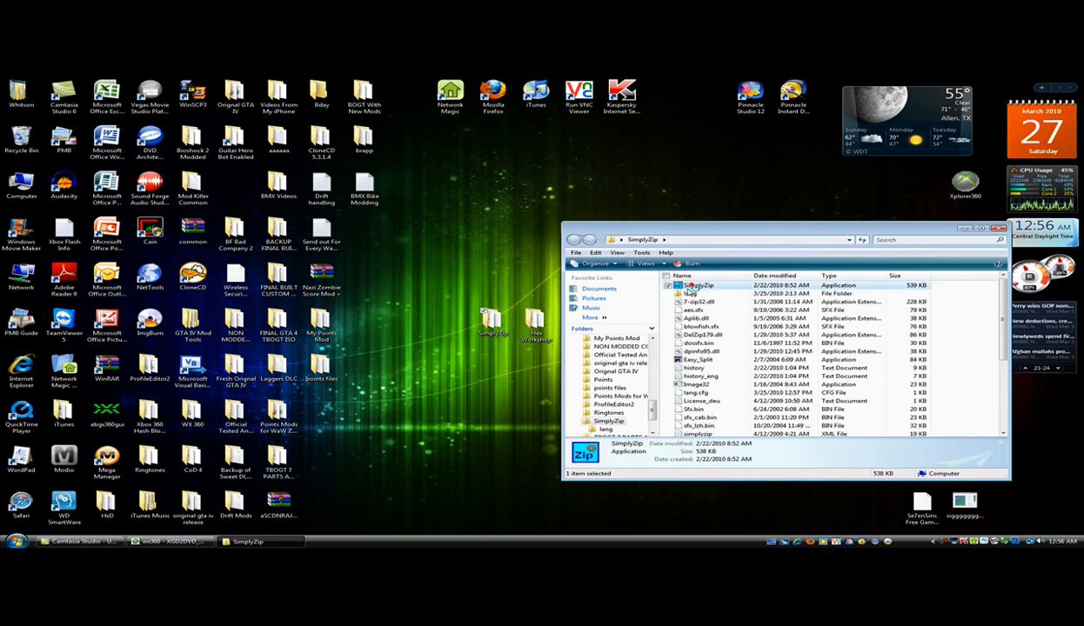
left_click(411, 240)
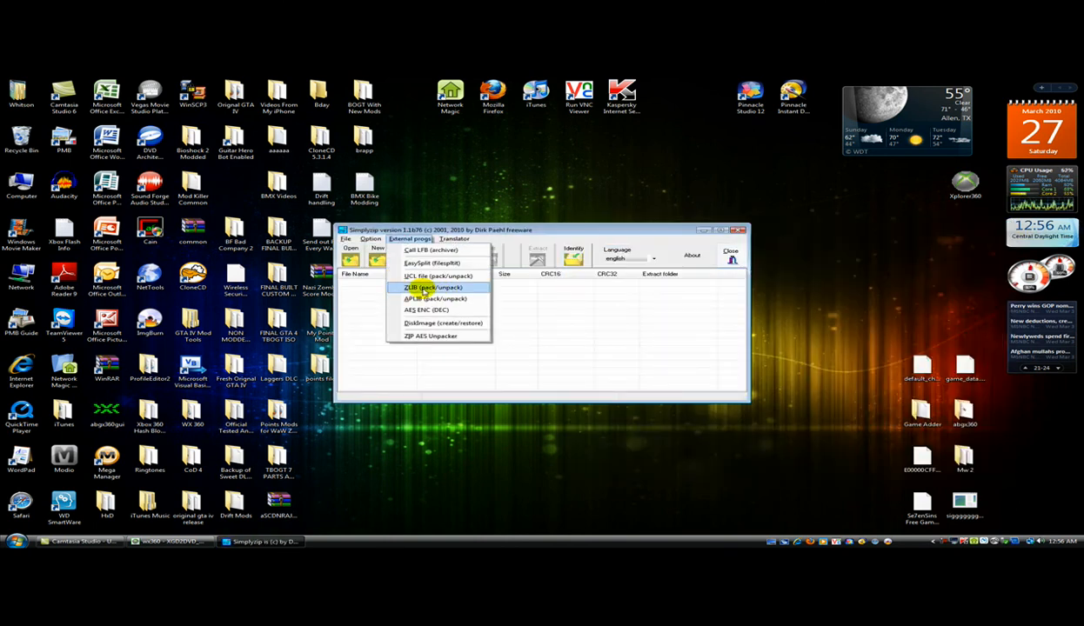
left_click(433, 287)
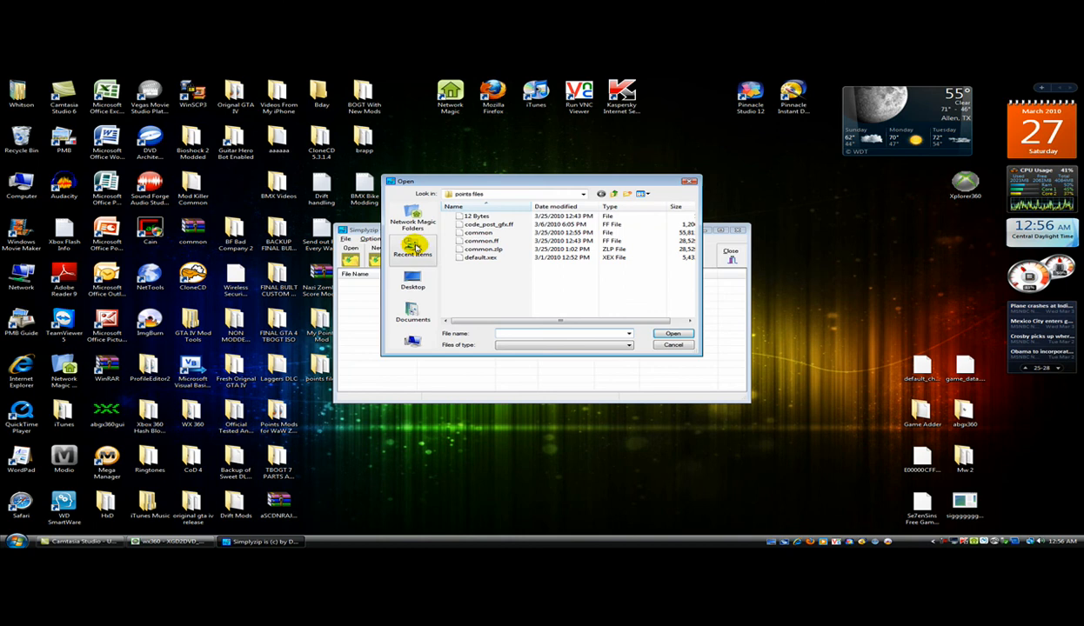
left_click(414, 281)
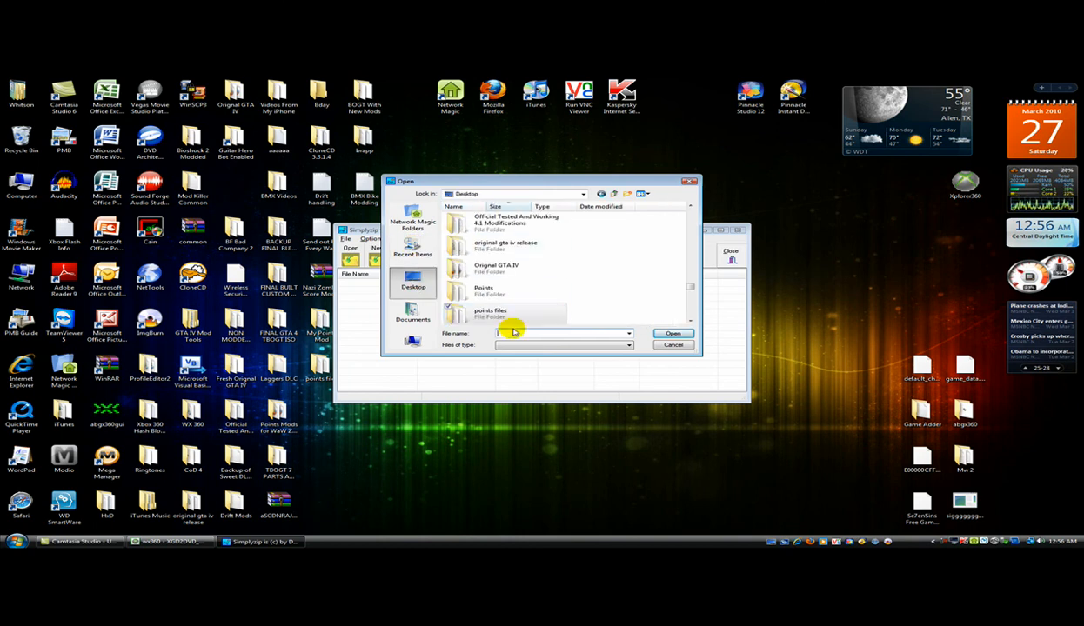
type("Points")
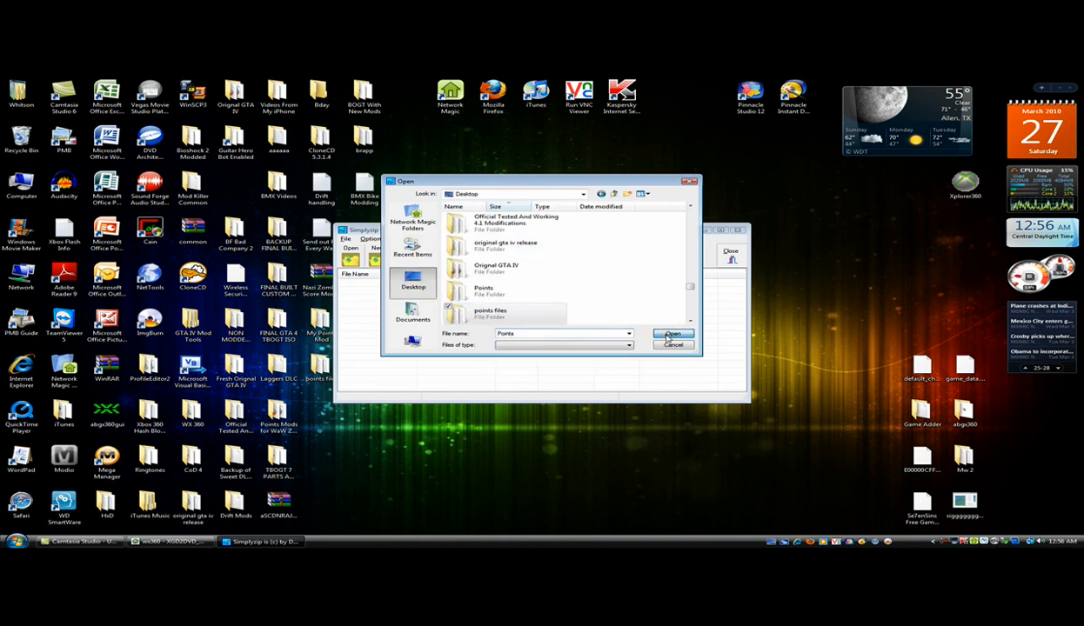
double_click(483, 292)
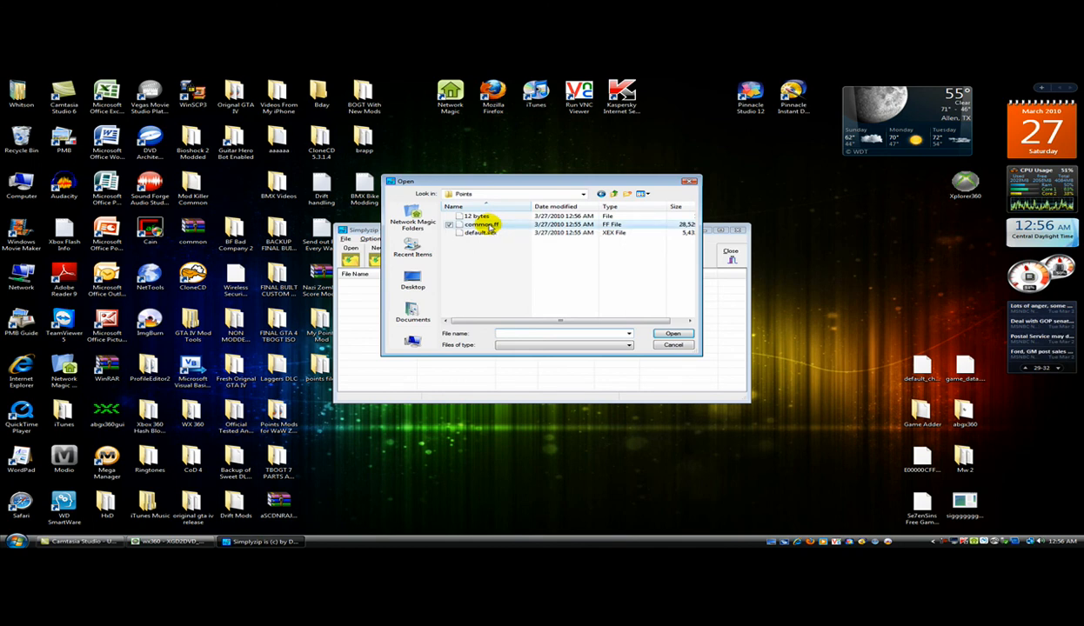
Decompress common.ff with zlib and dismiss the finished message
left_click(673, 334)
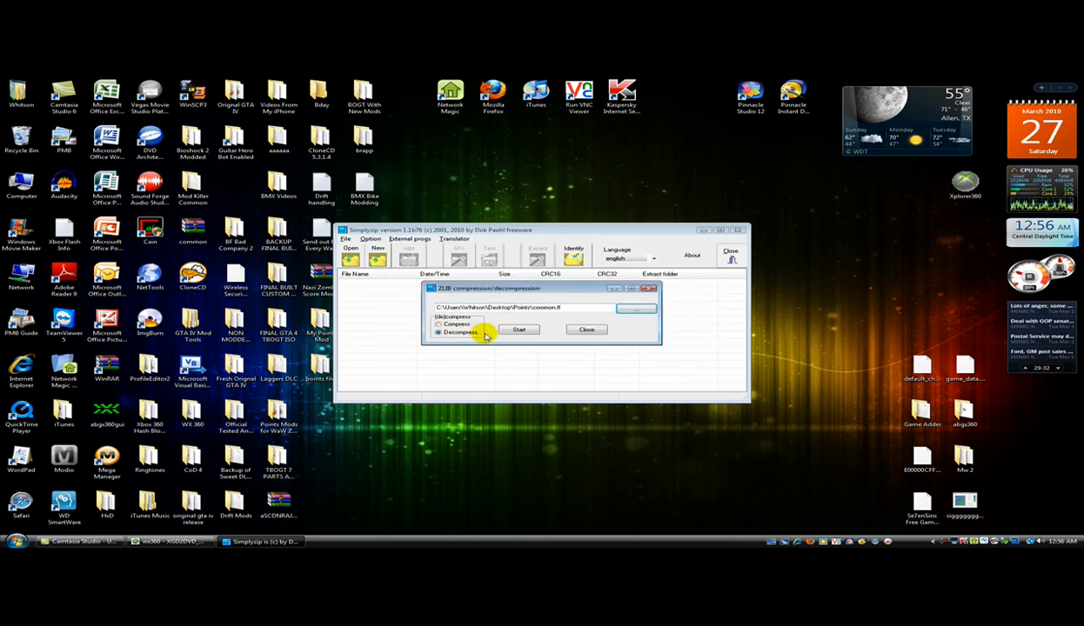
left_click(518, 331)
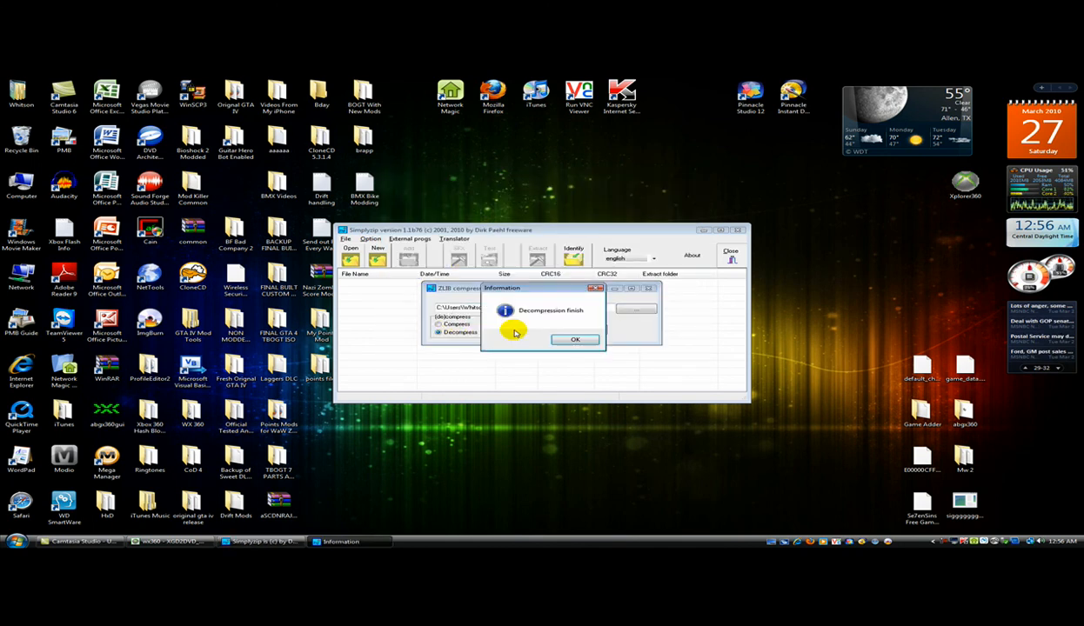
left_click(574, 340)
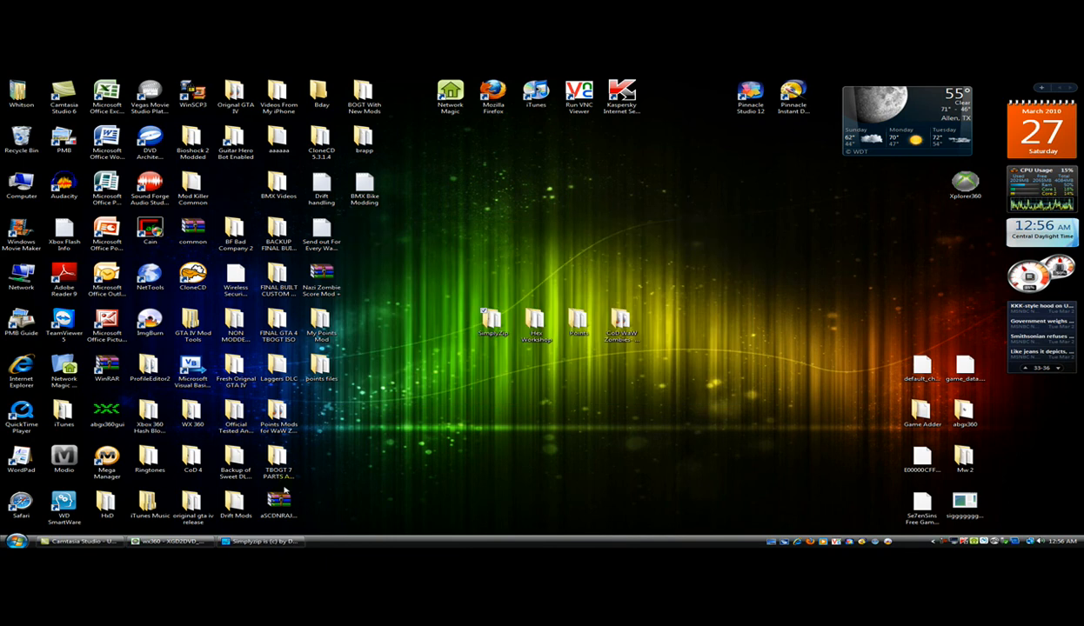
Load the decompressed common file from Points into Hex Workshop
left_click(494, 316)
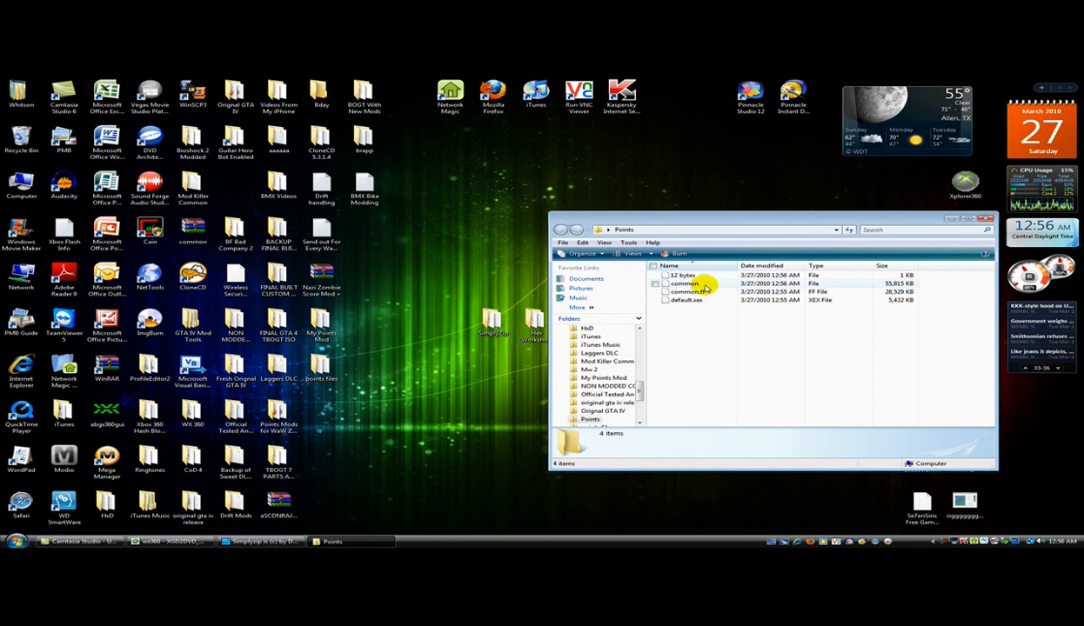
left_click(685, 284)
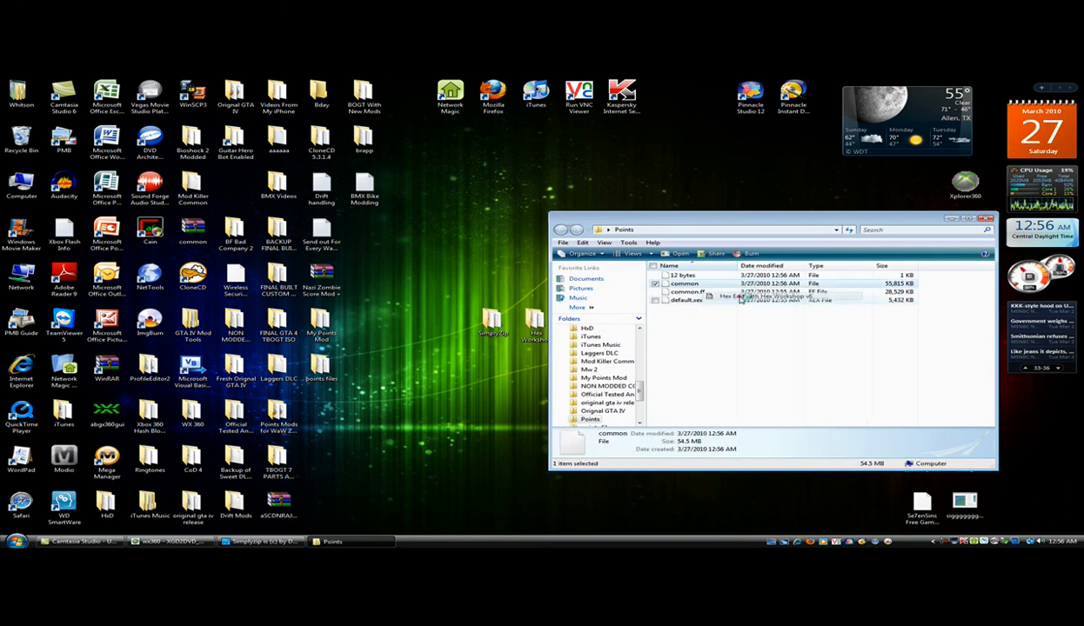
left_click(769, 296)
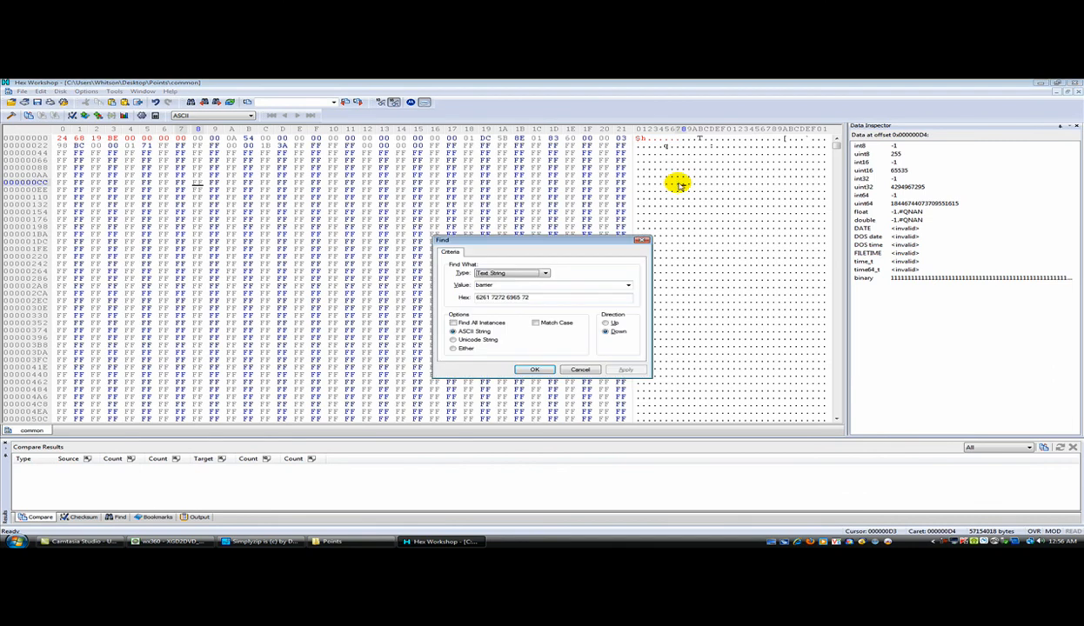
Search the file for the text string zombie_score
left_click(545, 273)
type("zombie_")
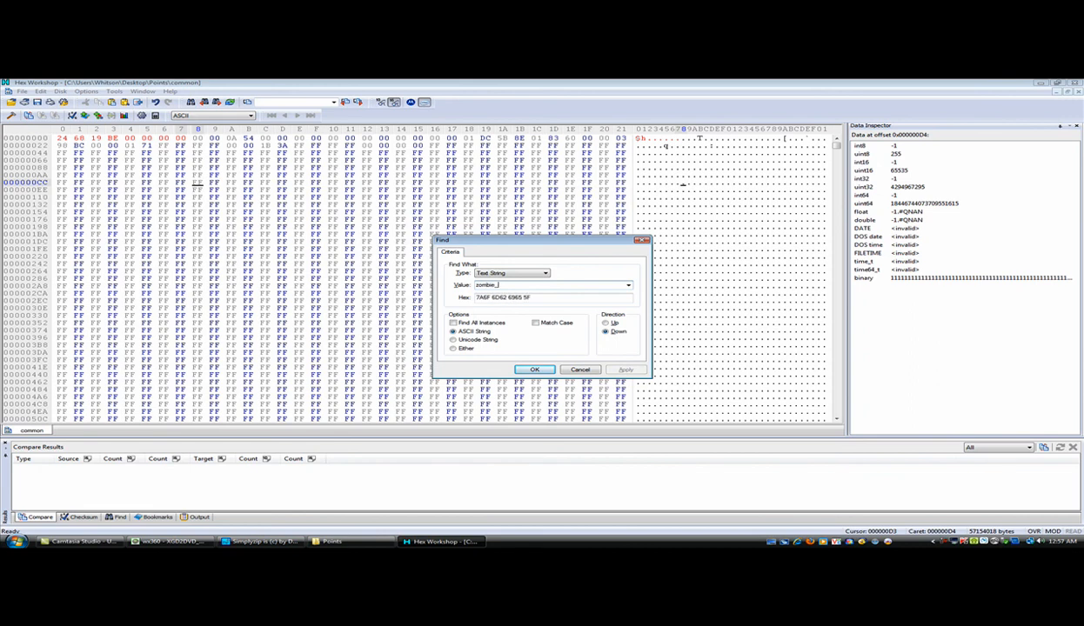
type("score")
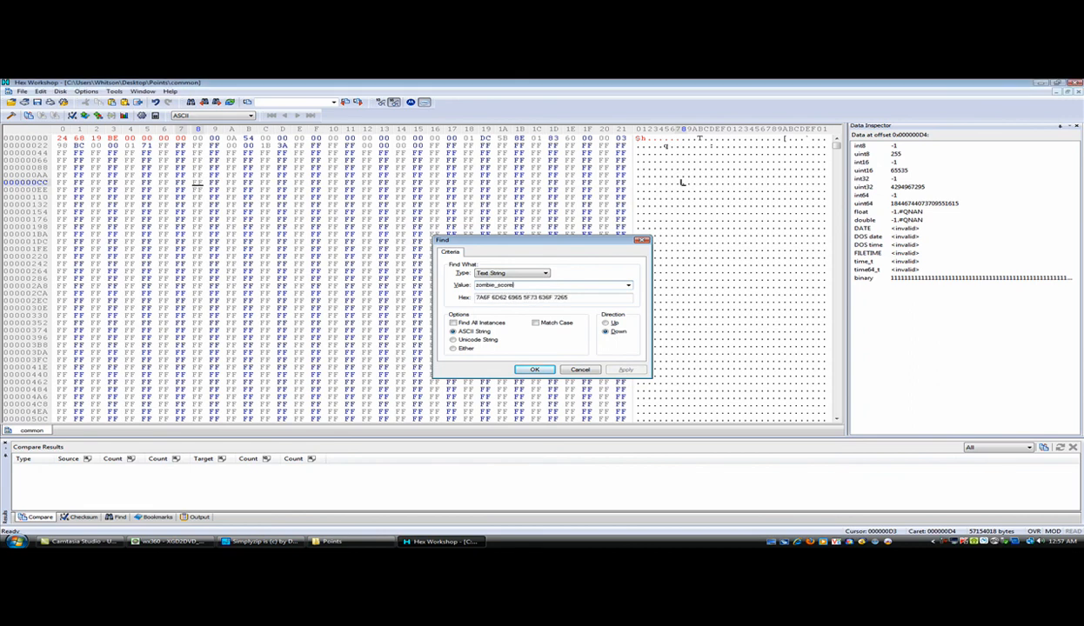
left_click(534, 369)
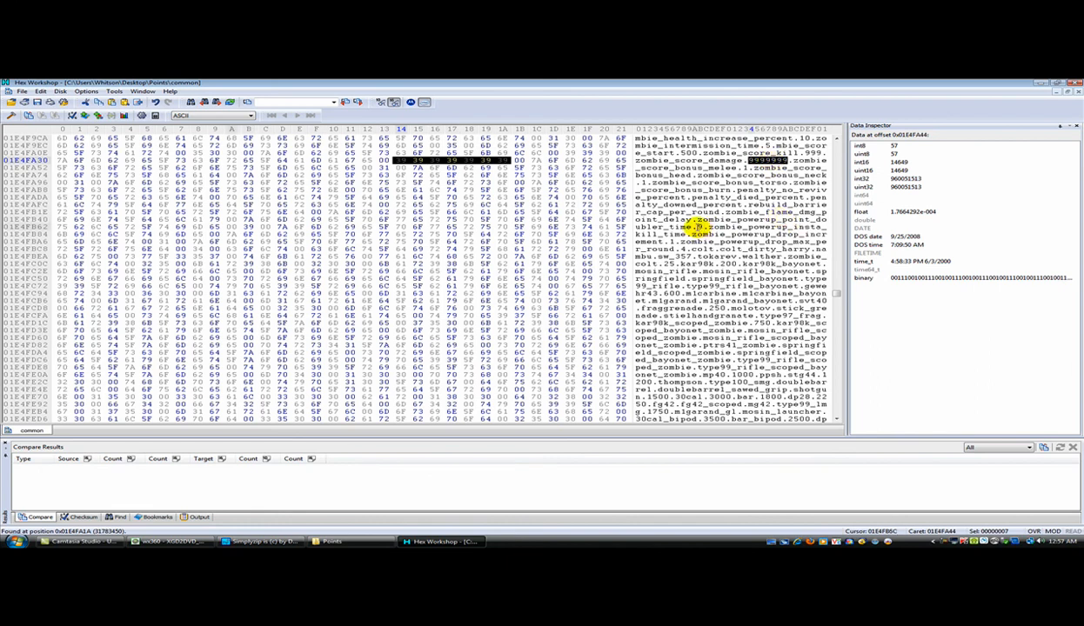
Replace a zombie score value by deleting its bytes and inserting new ones
left_click(783, 160)
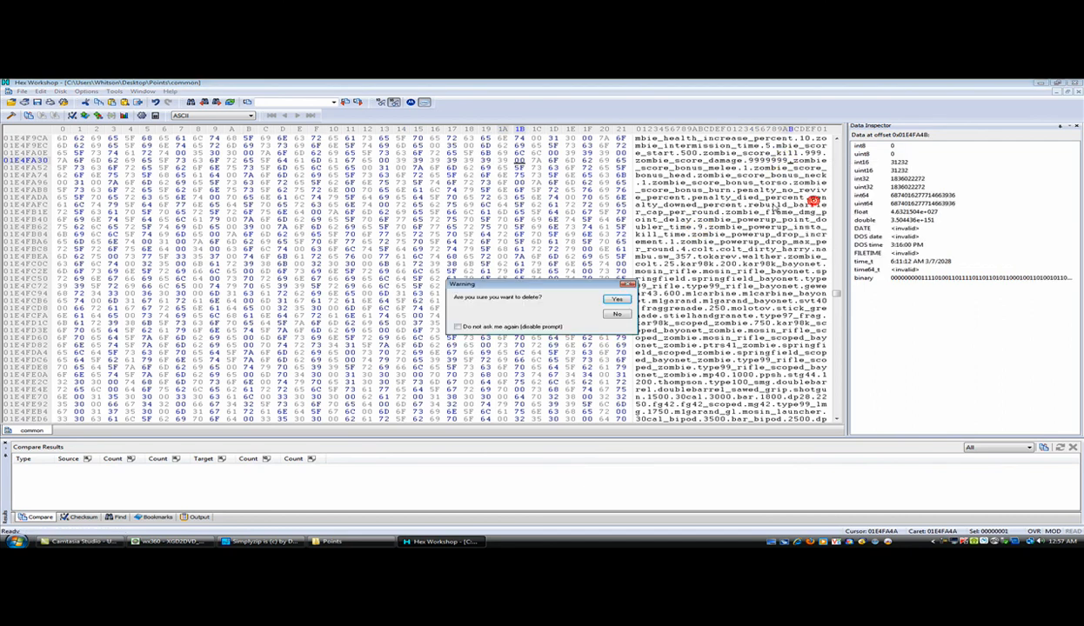
left_click(616, 299)
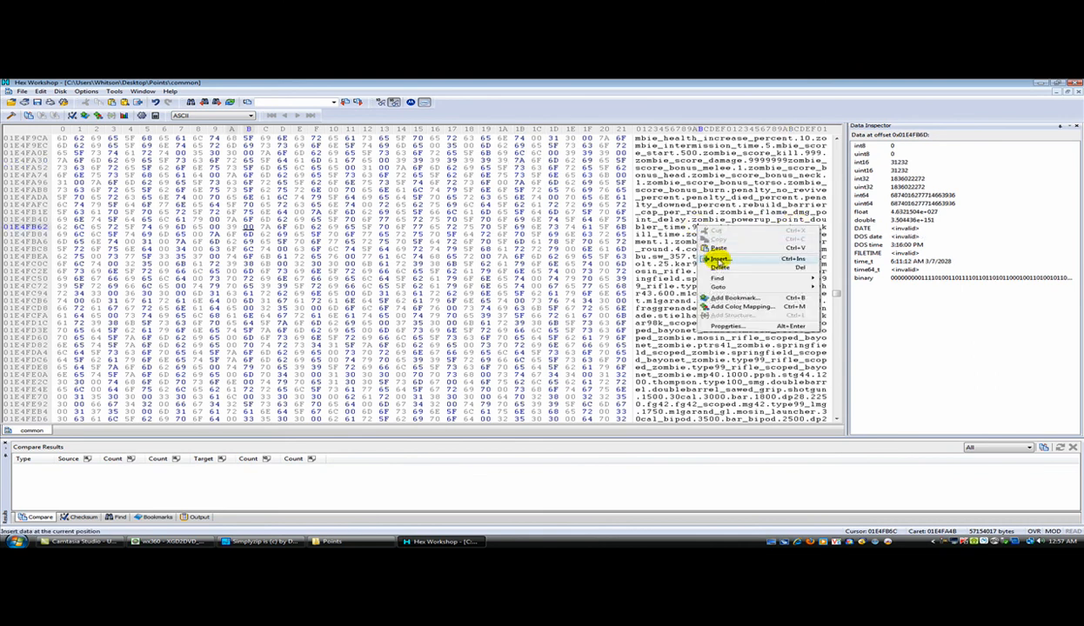
left_click(718, 257)
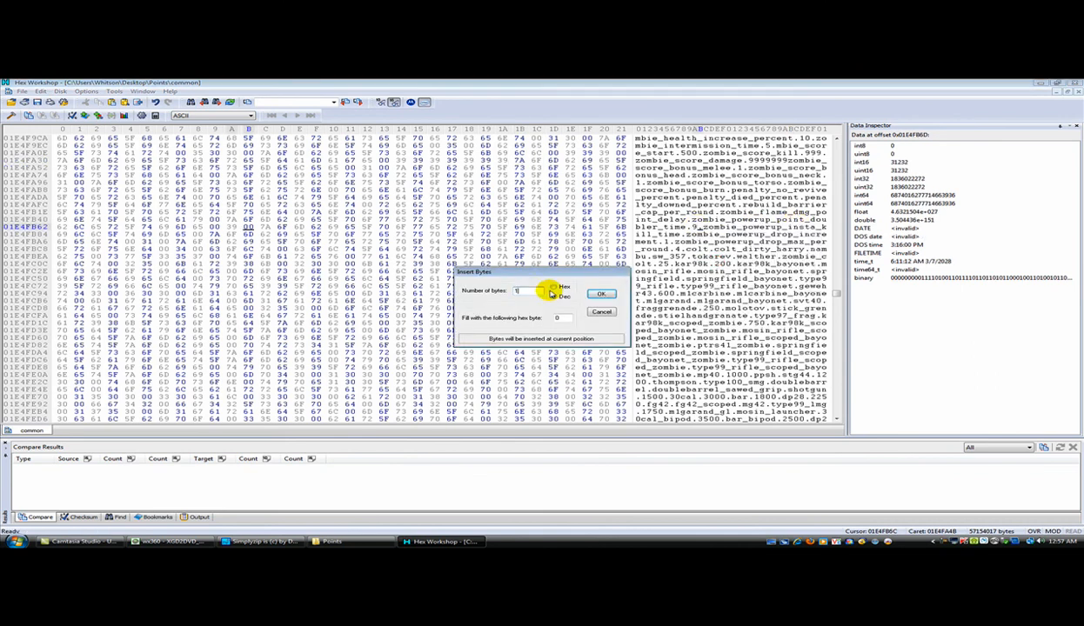
left_click(600, 292)
type("20")
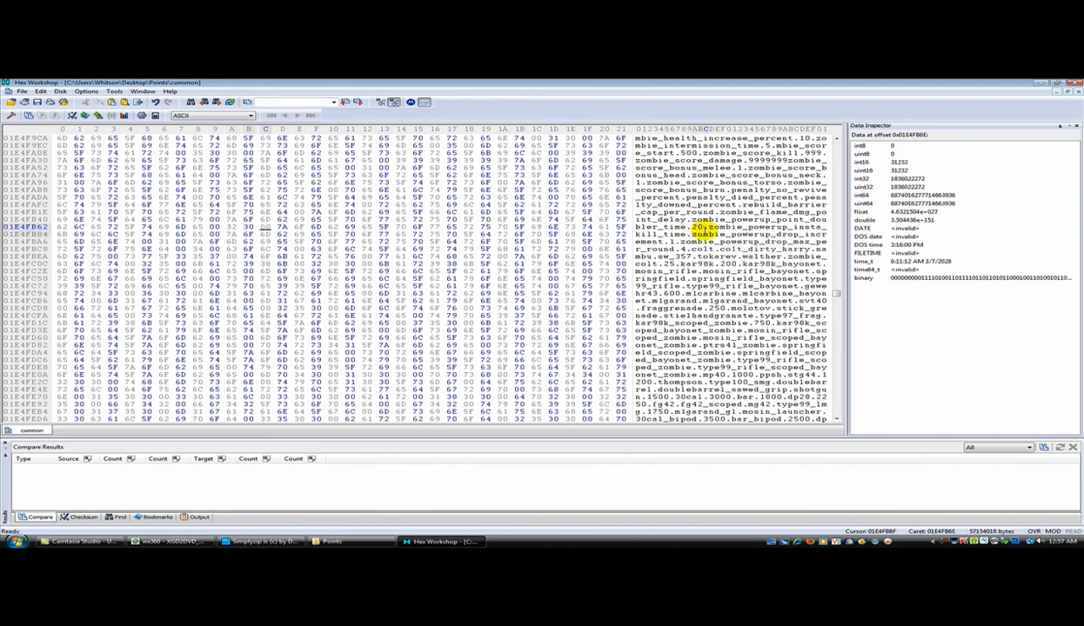
left_click(694, 226)
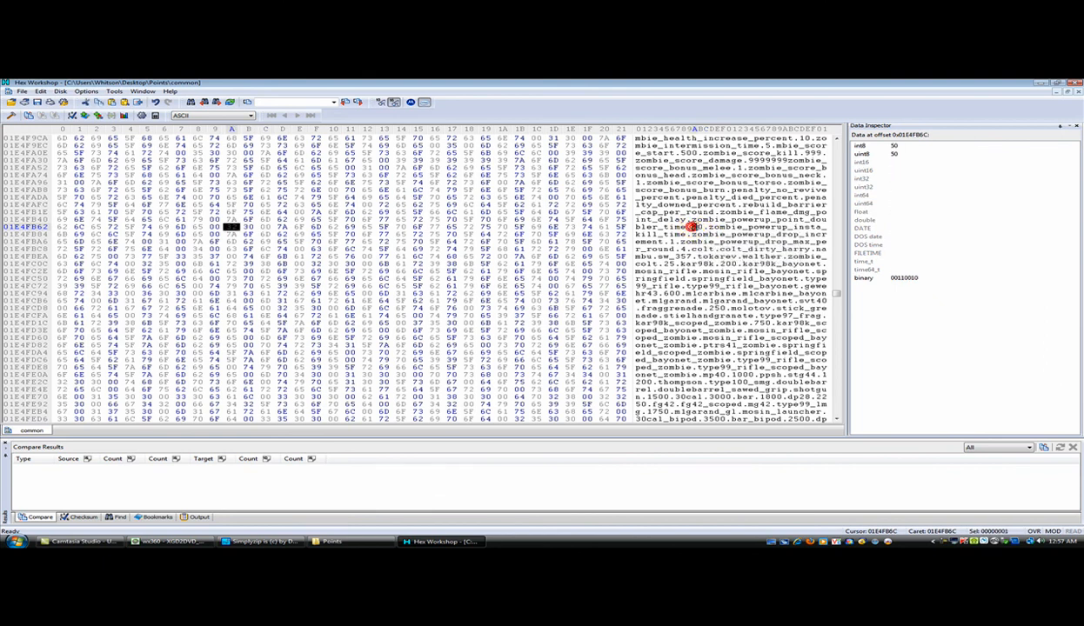
left_click(705, 227)
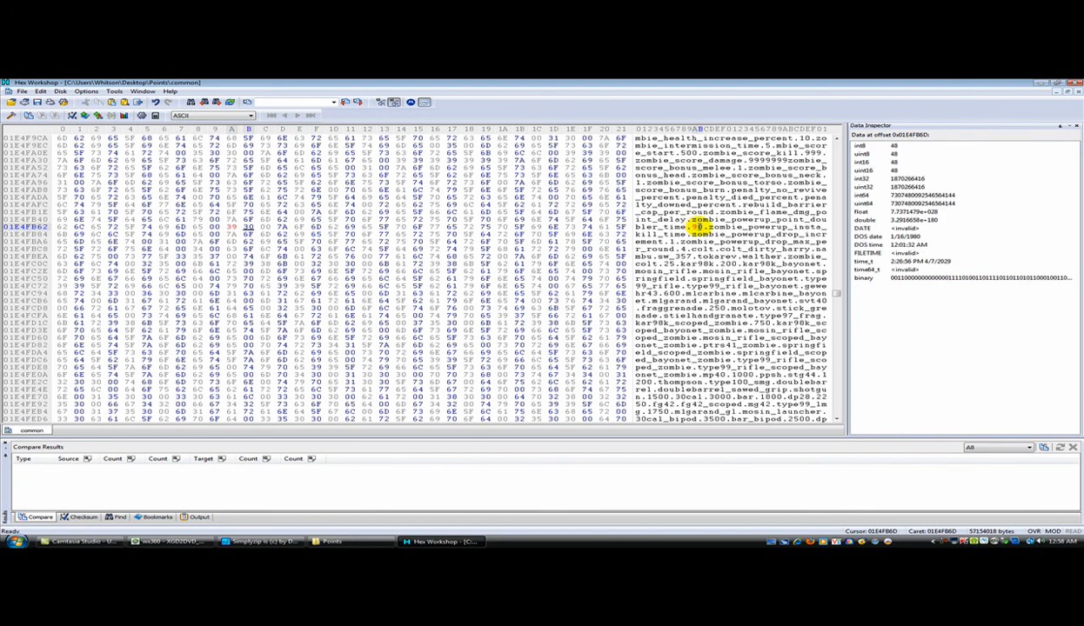
right_click(698, 228)
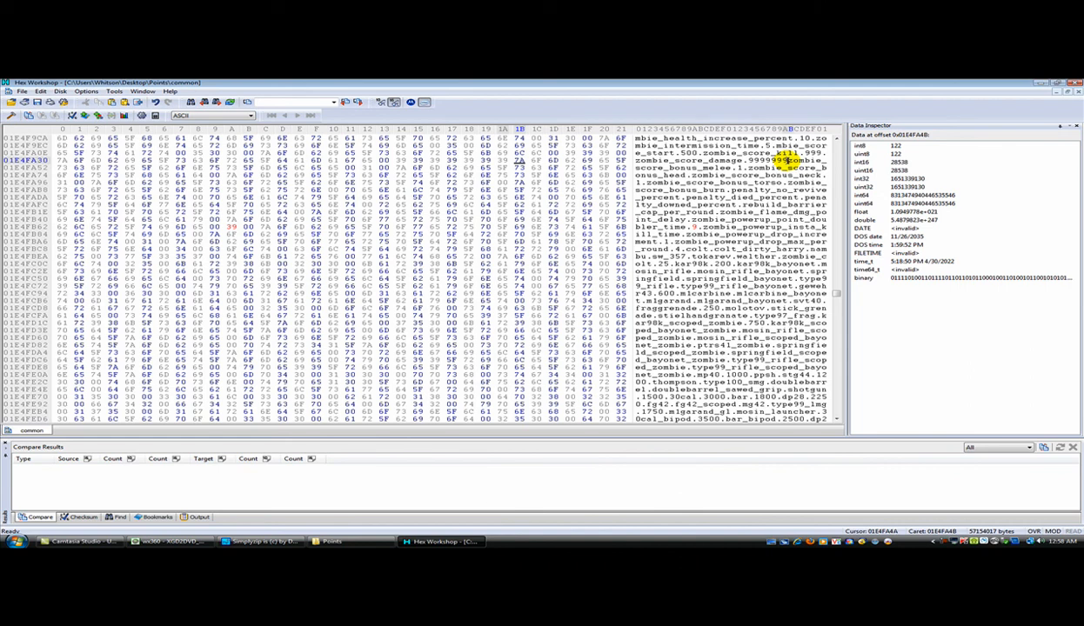
Insert extra bytes to lengthen another score value, then save the file
right_click(786, 160)
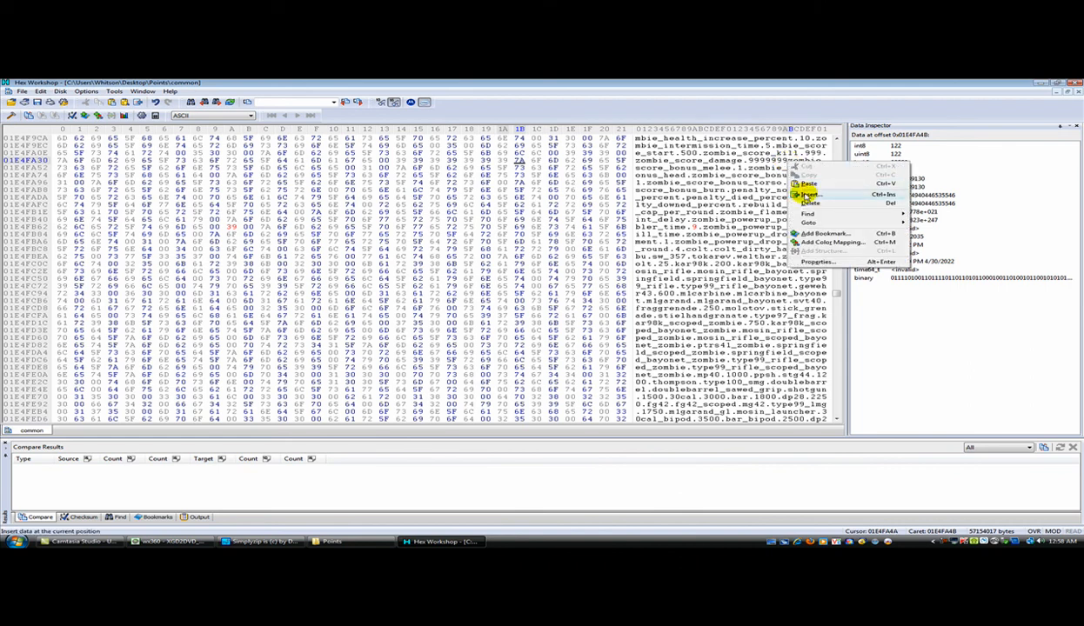
left_click(807, 195)
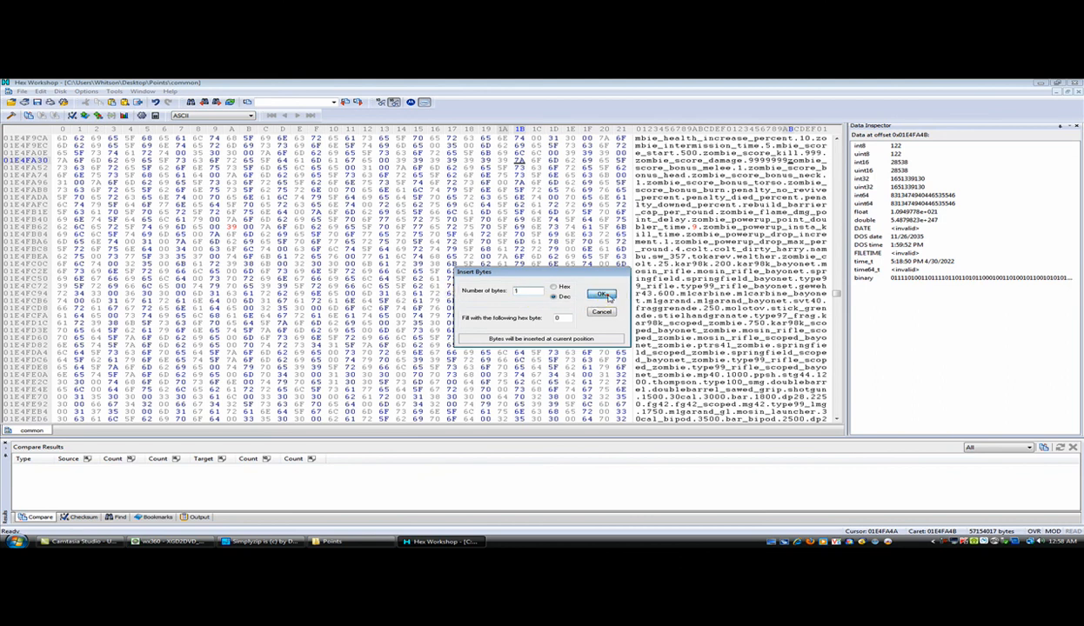
left_click(600, 294)
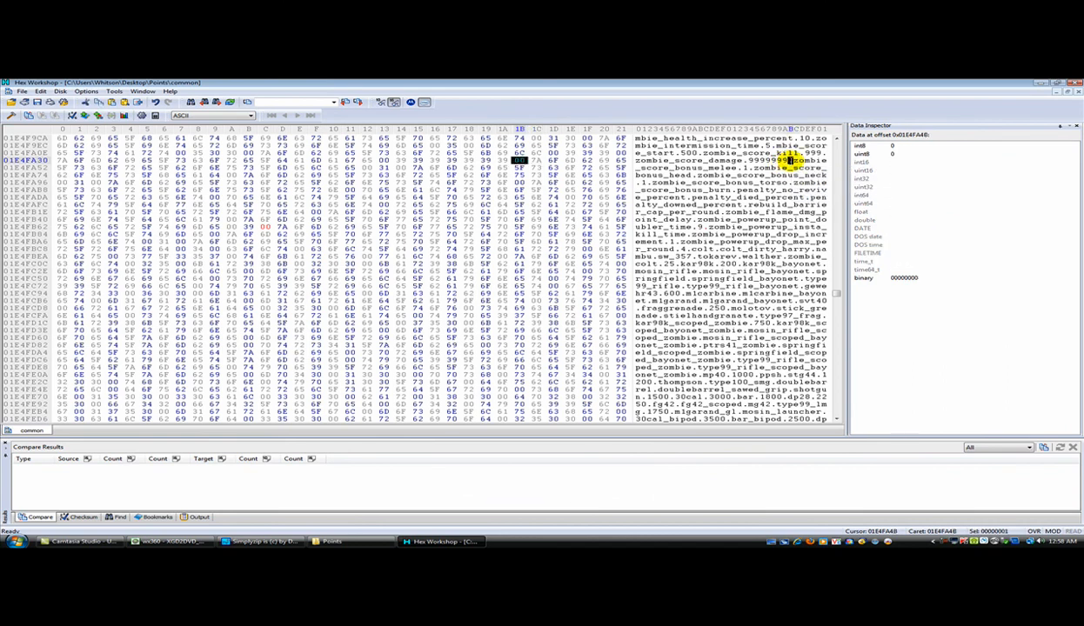
left_click(536, 160)
type("2E")
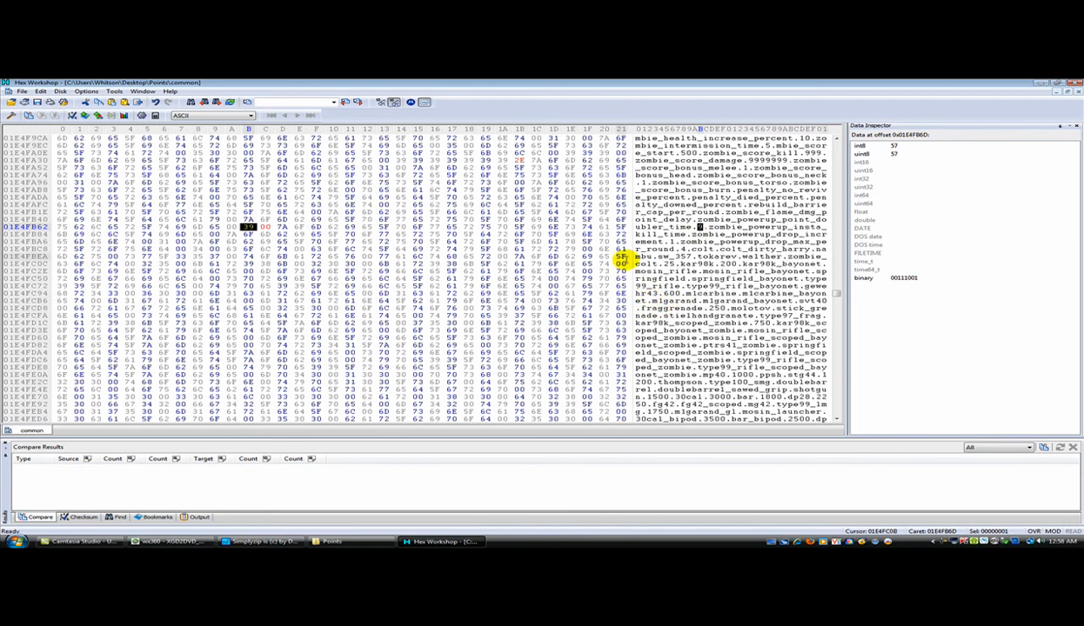
left_click(21, 91)
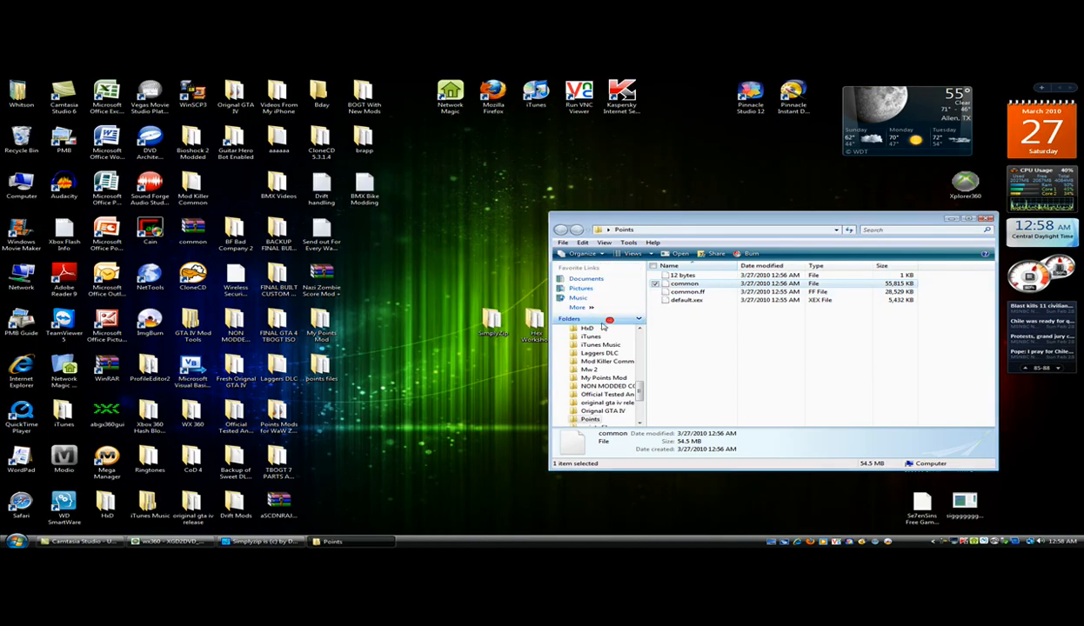
mouse_move(698, 288)
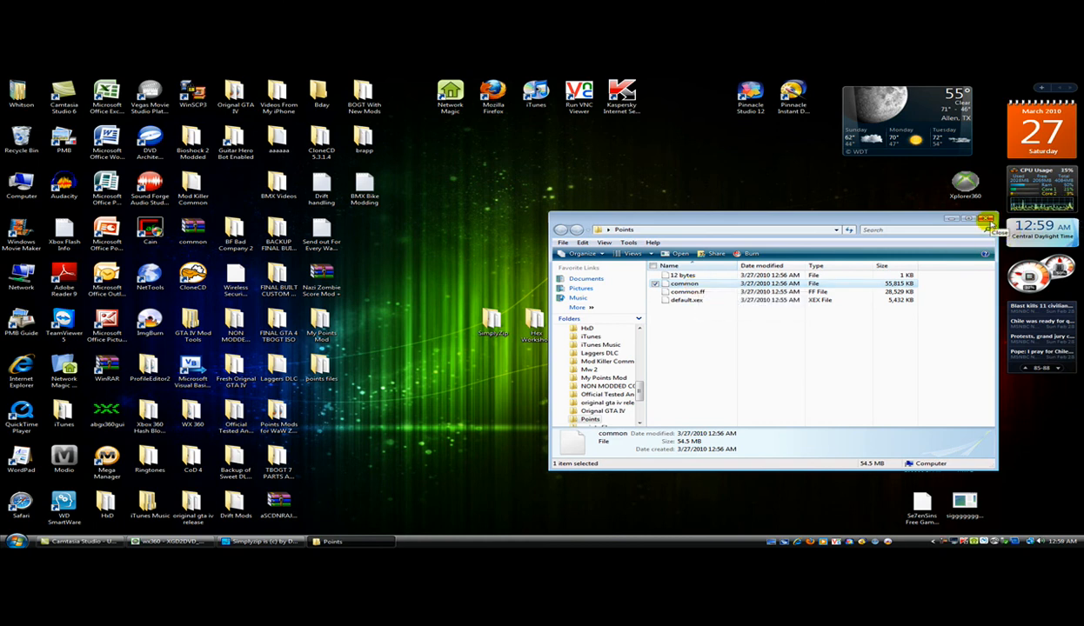
Reopen SimplyZip's ZLIB pack/unpack tool to recompress the edited common file
left_click(985, 219)
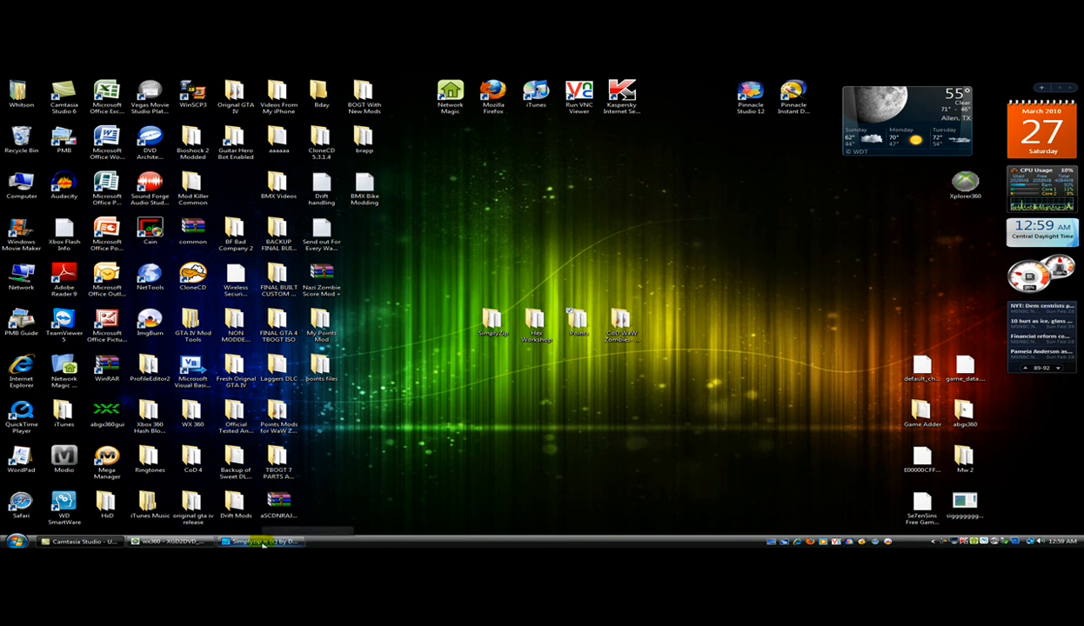
double_click(578, 327)
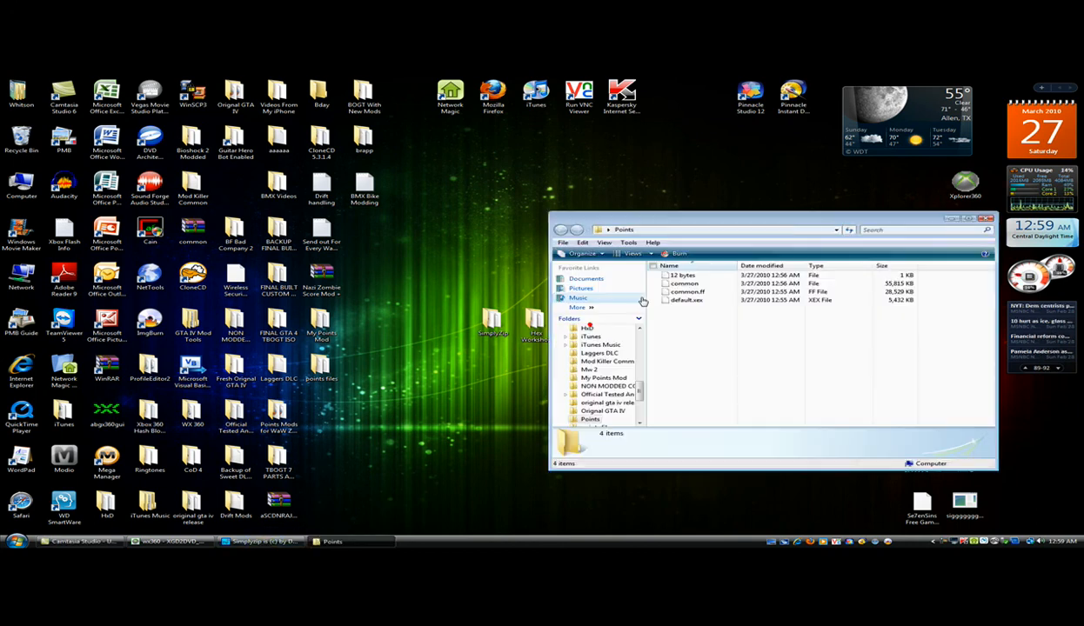
mouse_move(685, 292)
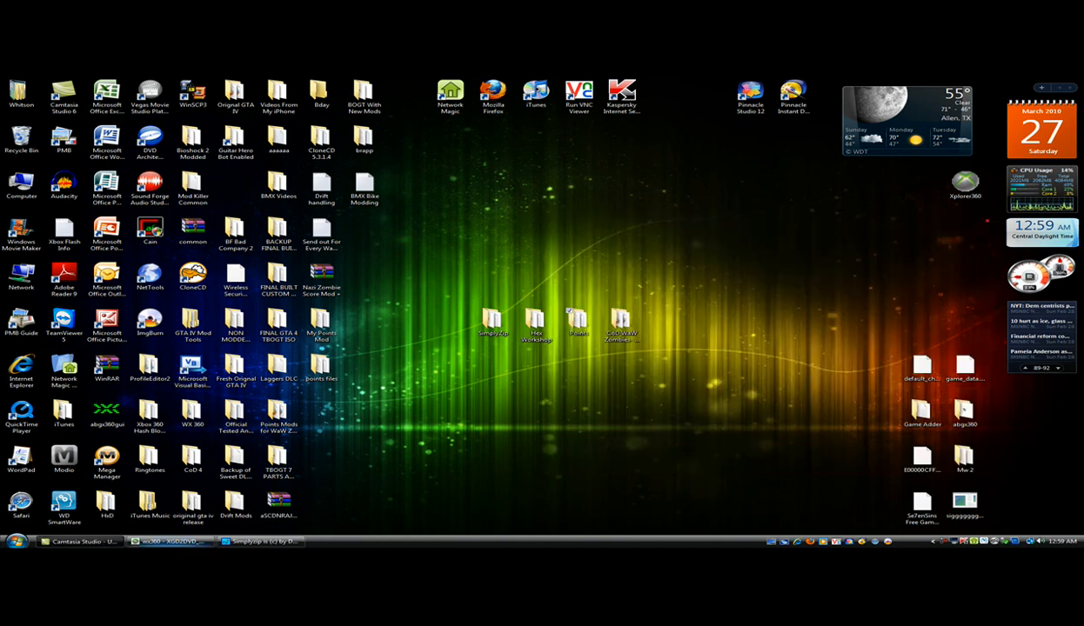
left_click(410, 238)
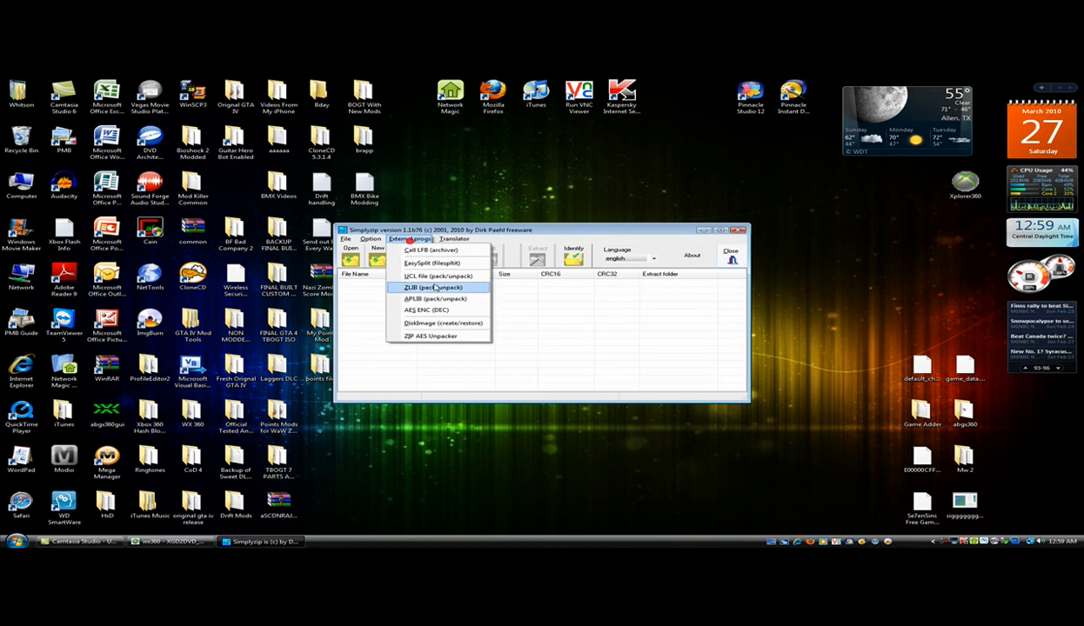
left_click(432, 289)
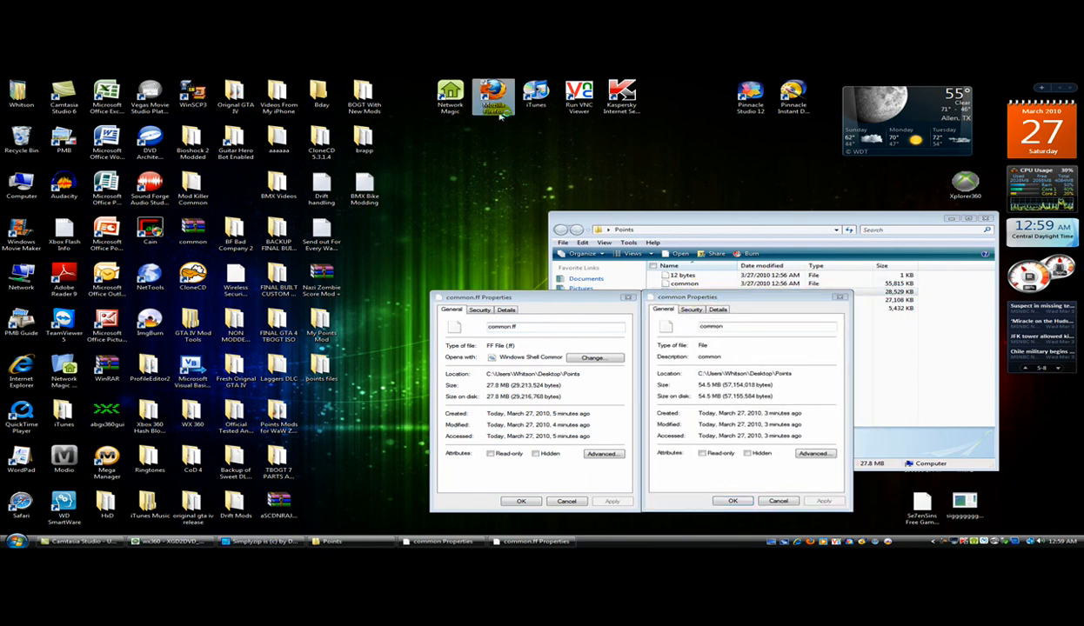
mouse_move(494, 96)
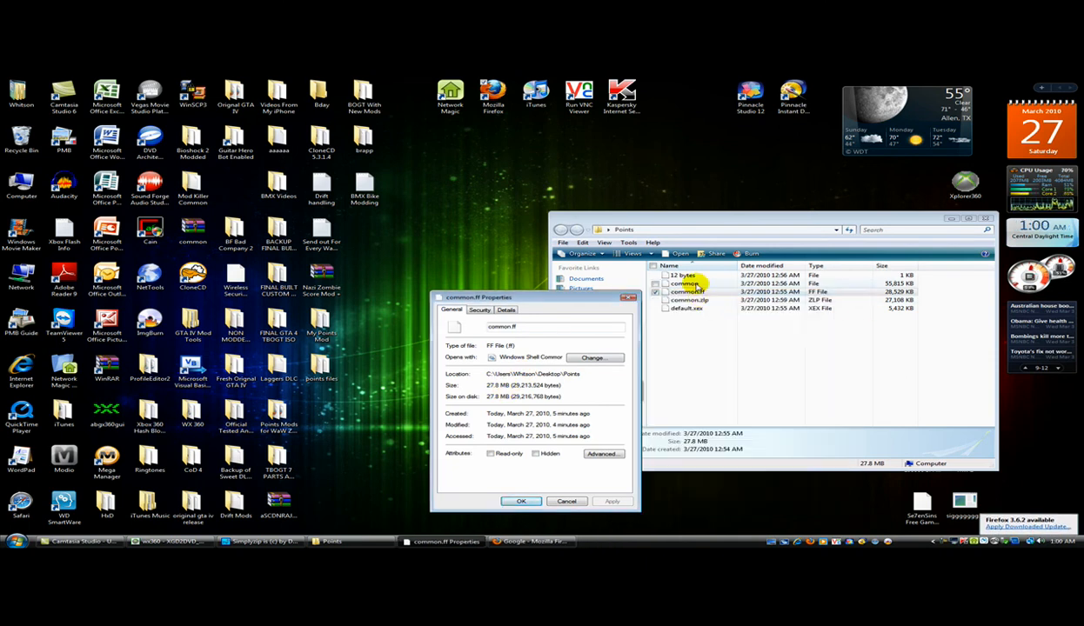
Show common.zlp's Properties to compare its size against common.ff, then switch to Firefox
right_click(689, 292)
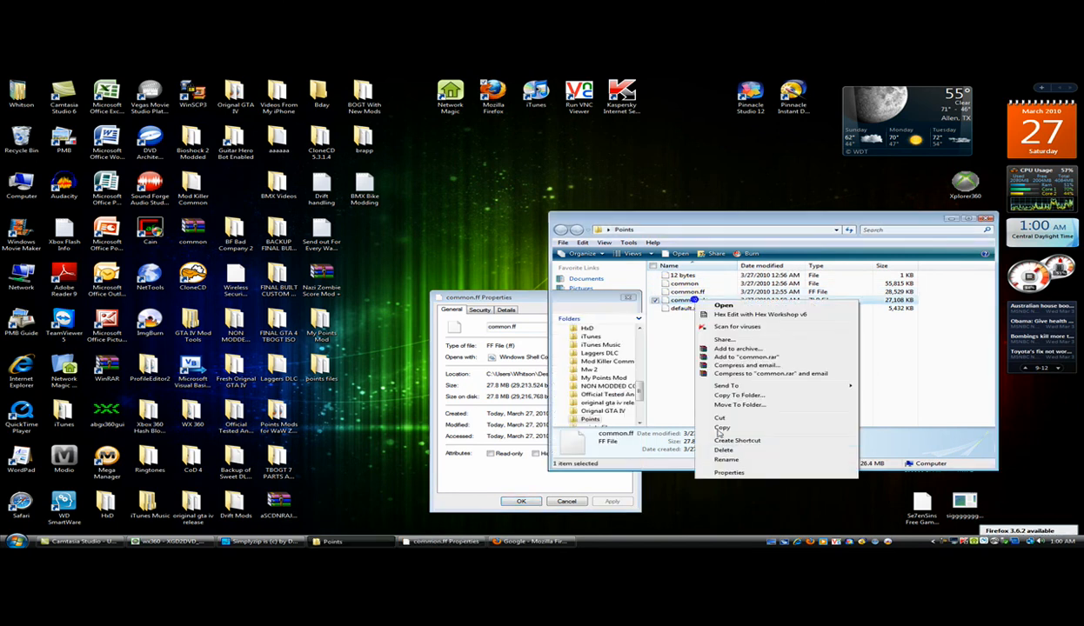
left_click(729, 473)
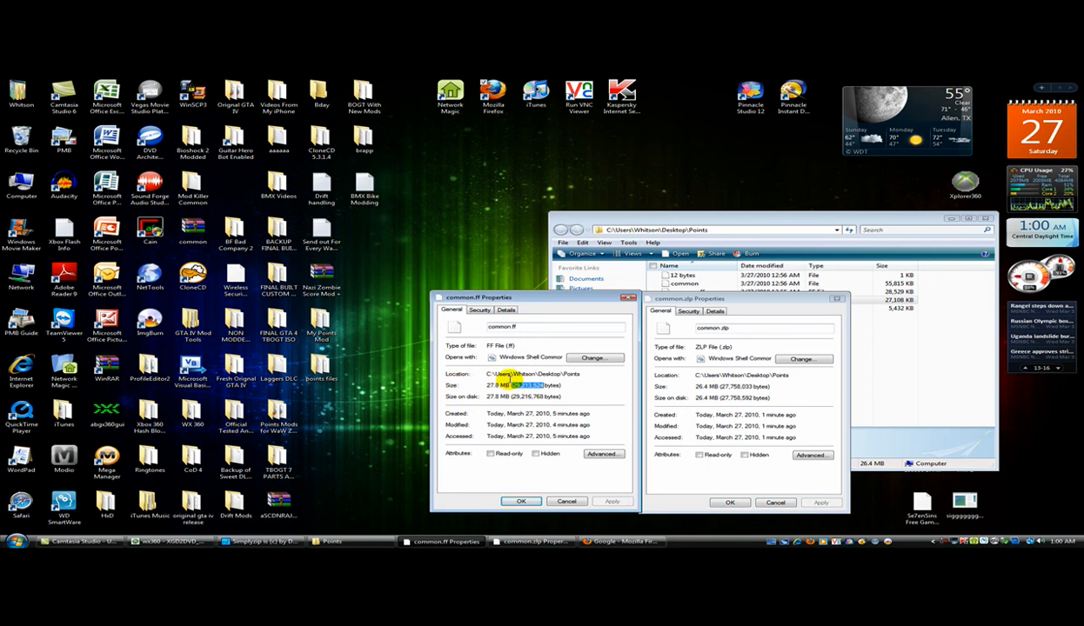
left_click(616, 541)
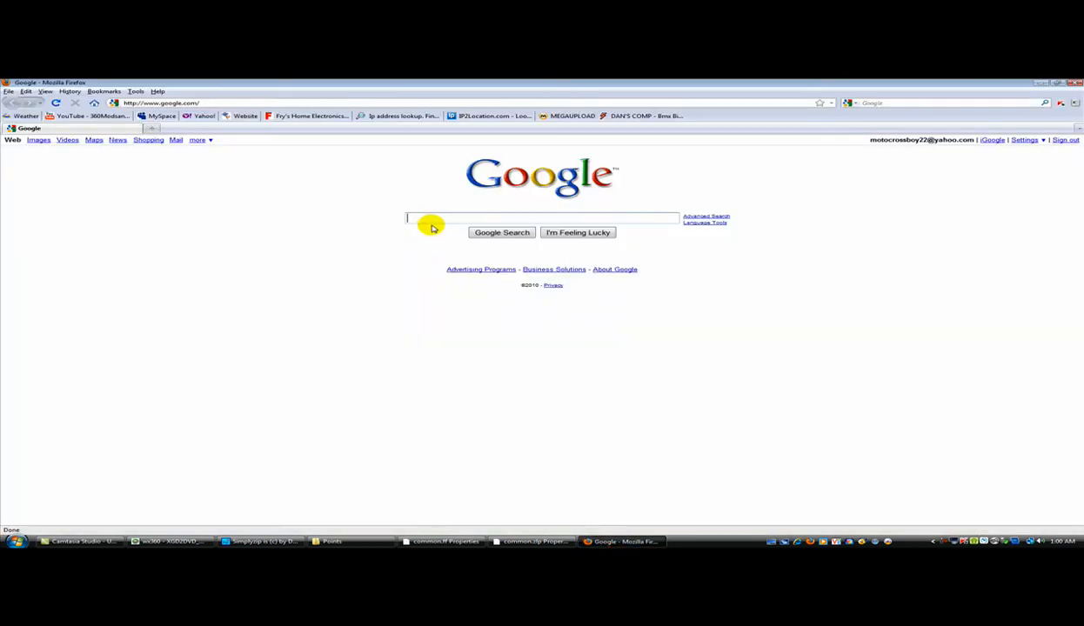
Enter 29,213,524 minus the pasted compressed size into Google to get the byte shortfall
type("29,213,524 -")
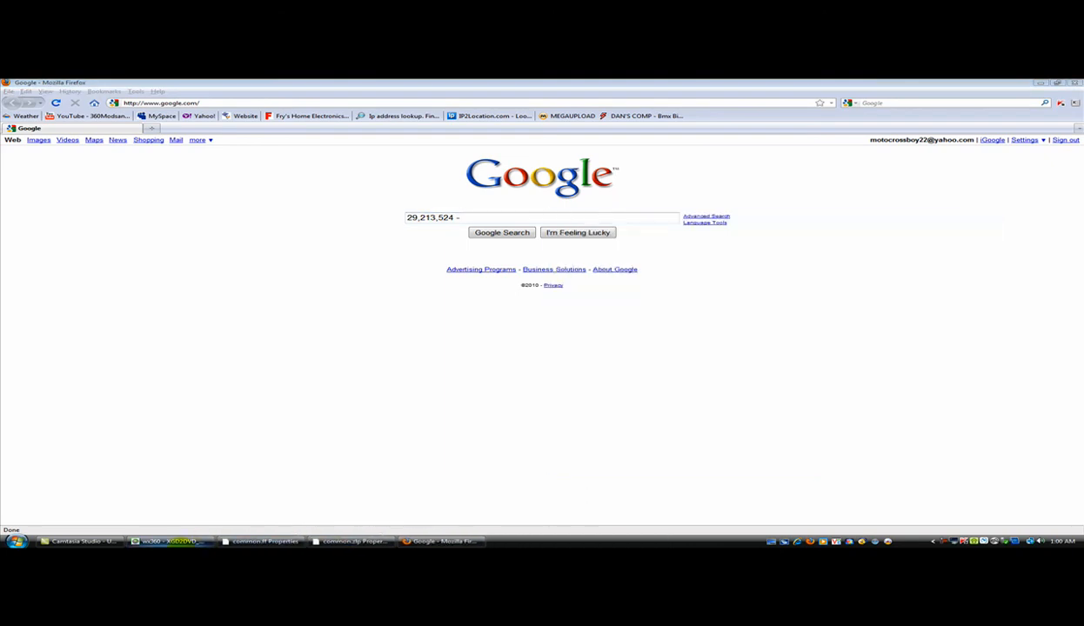
right_click(438, 541)
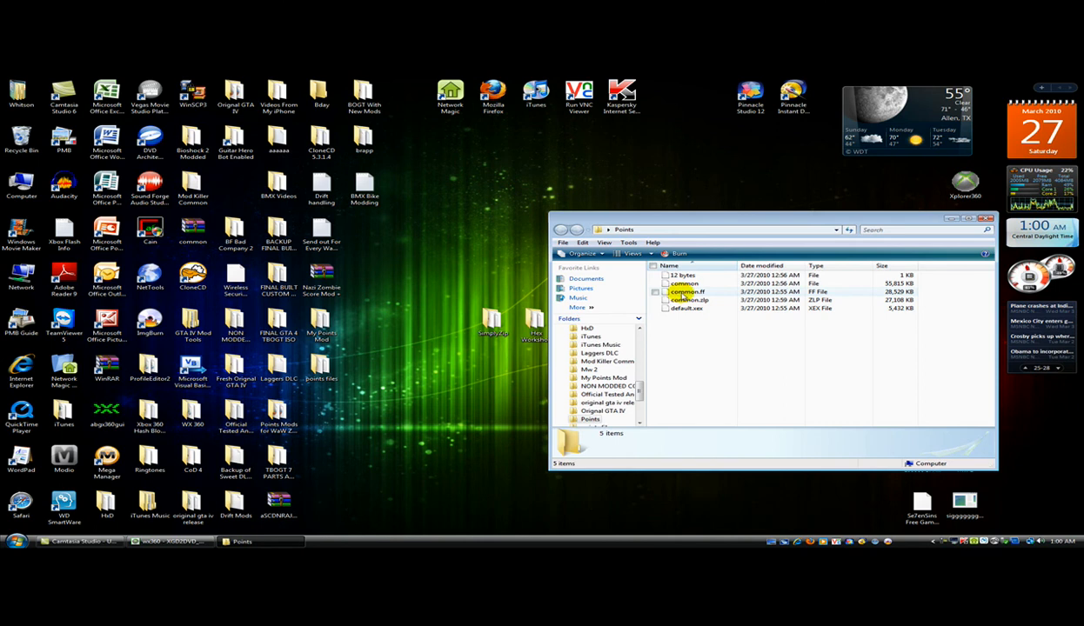
Insert the calculated count of zero bytes at the end of common.zlp and save, answering the backup prompt
right_click(687, 299)
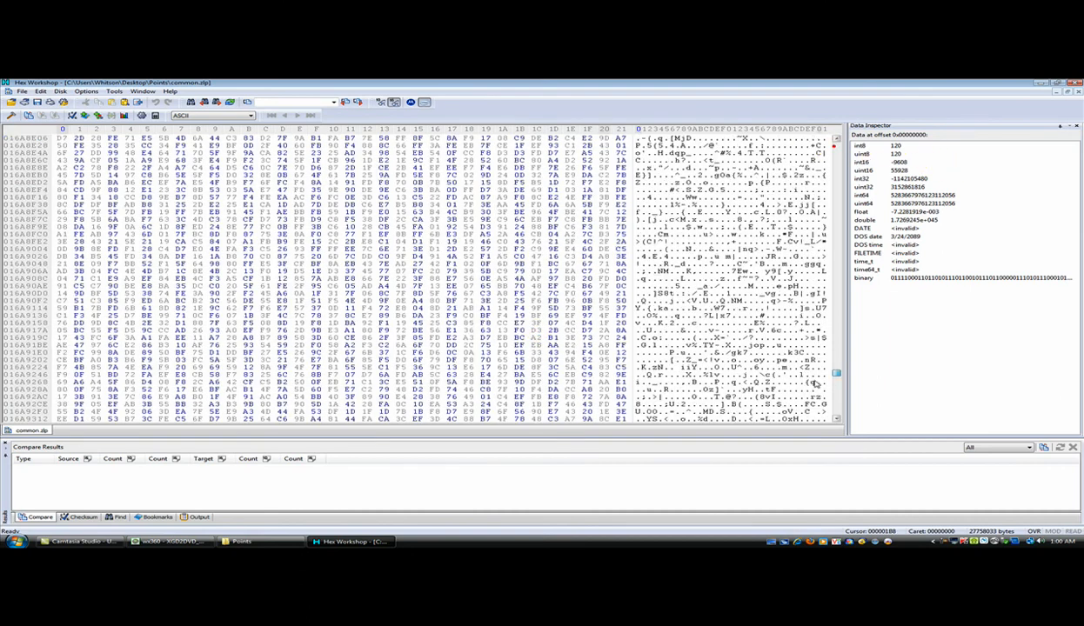
right_click(783, 414)
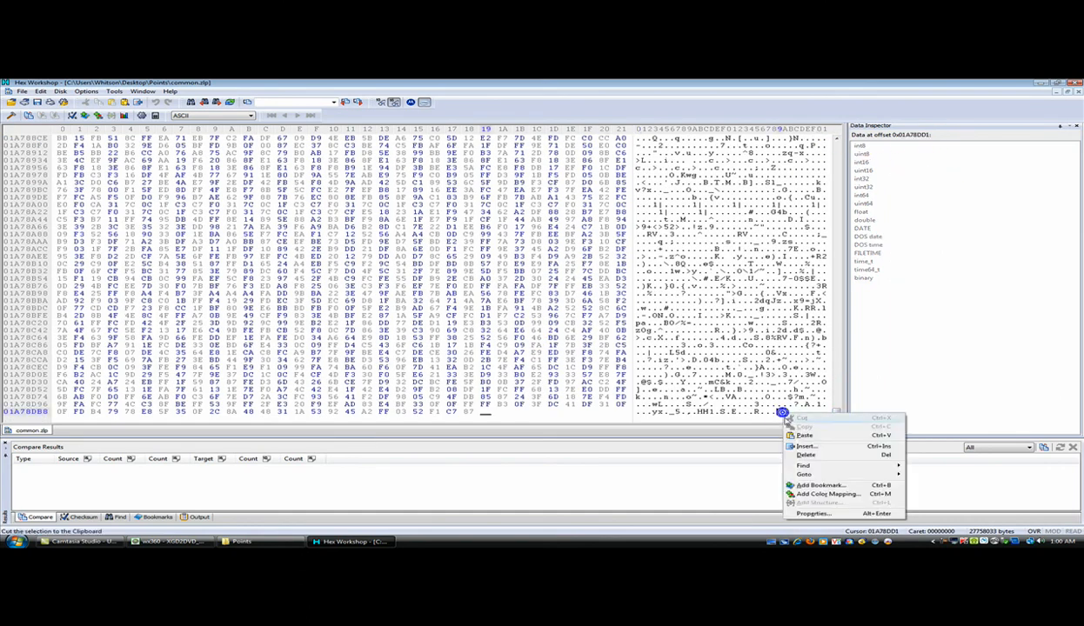
left_click(804, 445)
type("1455491")
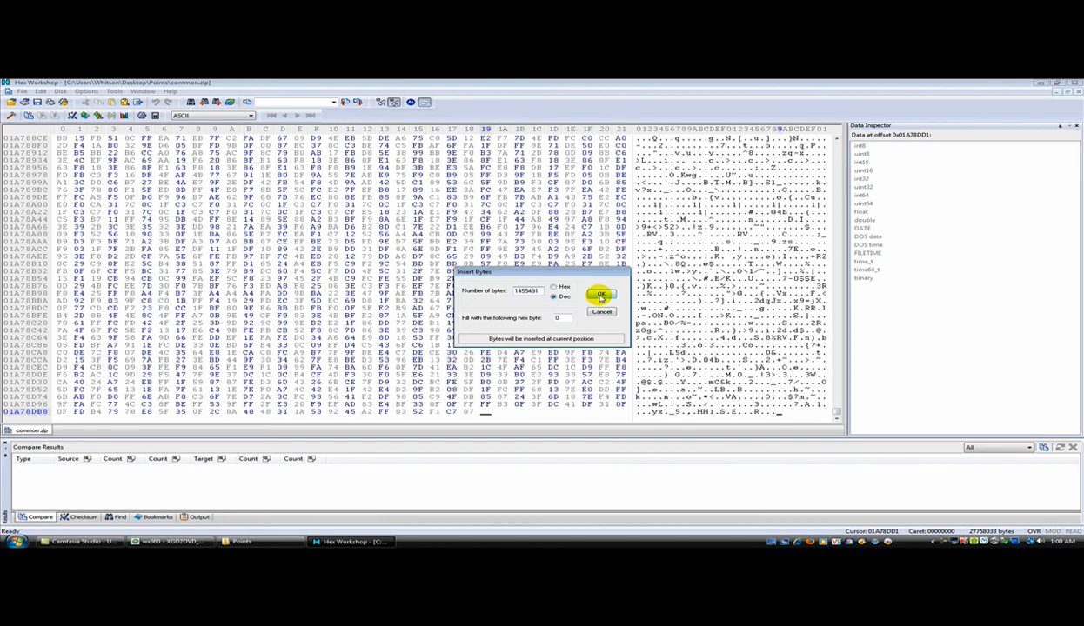
left_click(600, 296)
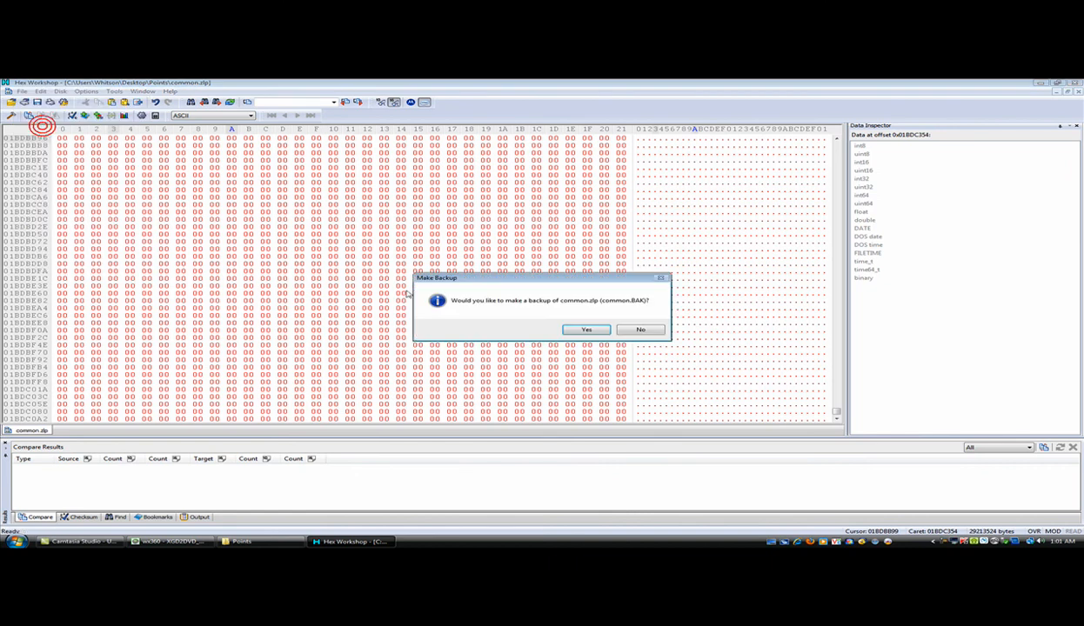
left_click(640, 329)
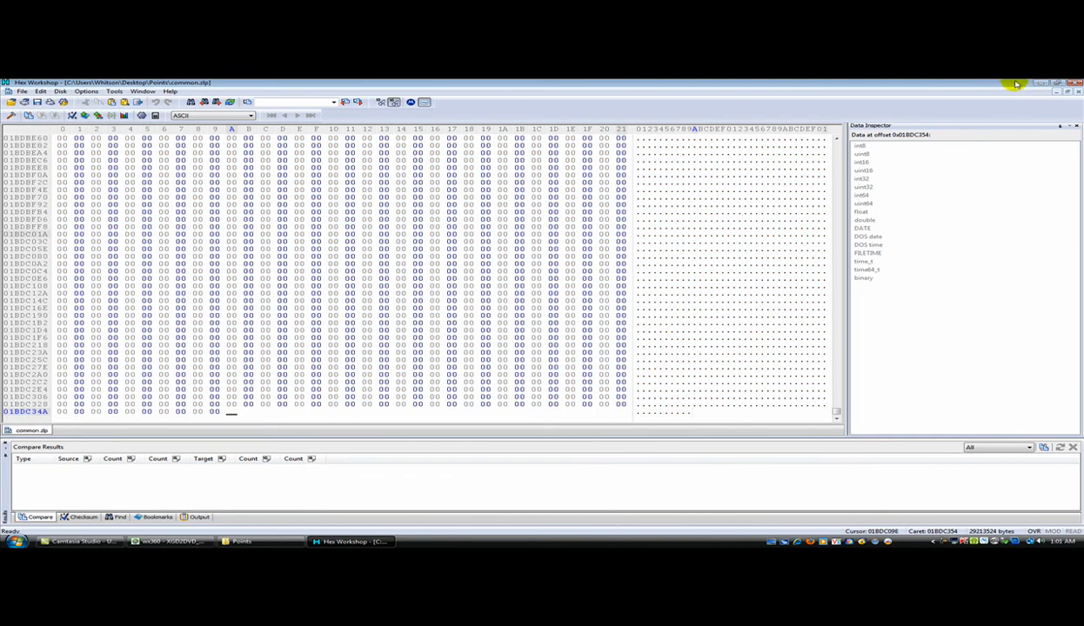
left_click(1065, 83)
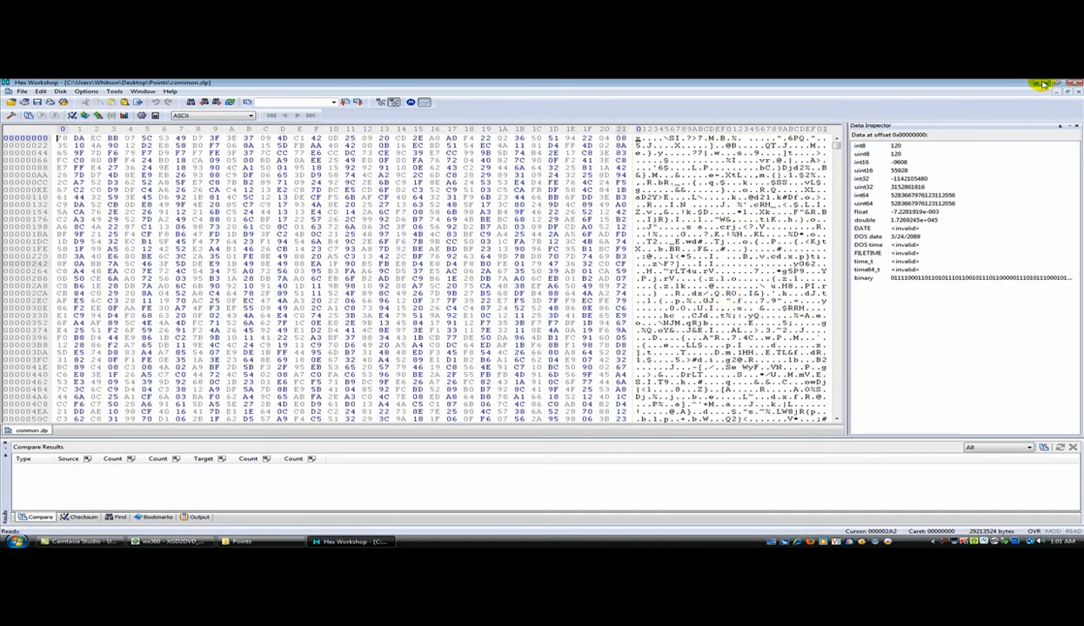
Load the 12 bytes header file in the hex editor and copy its IWffu100 bytes
right_click(687, 281)
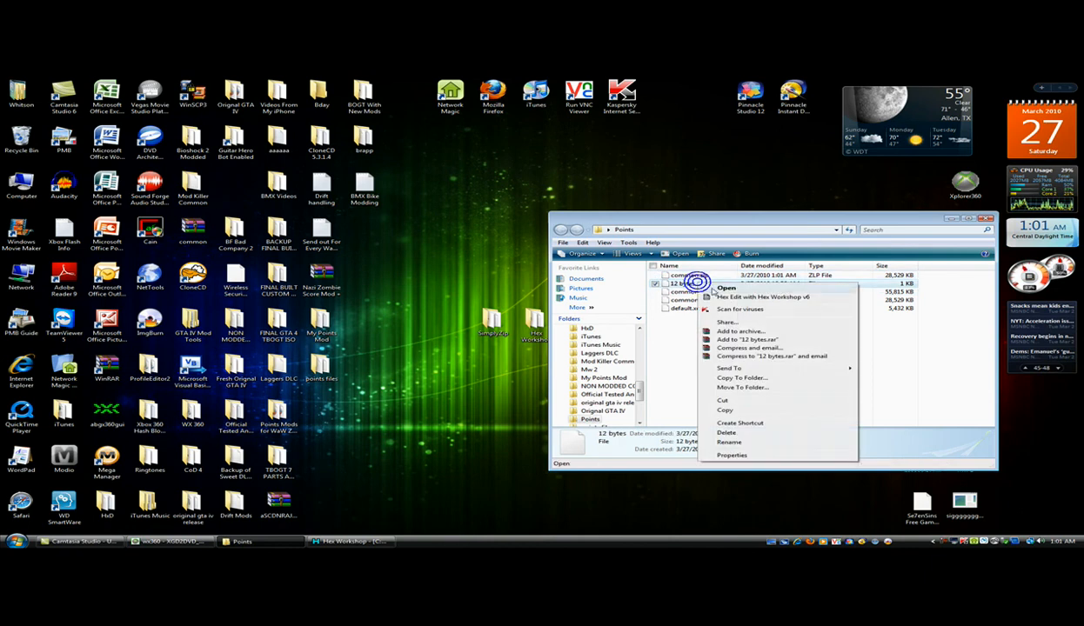
left_click(762, 295)
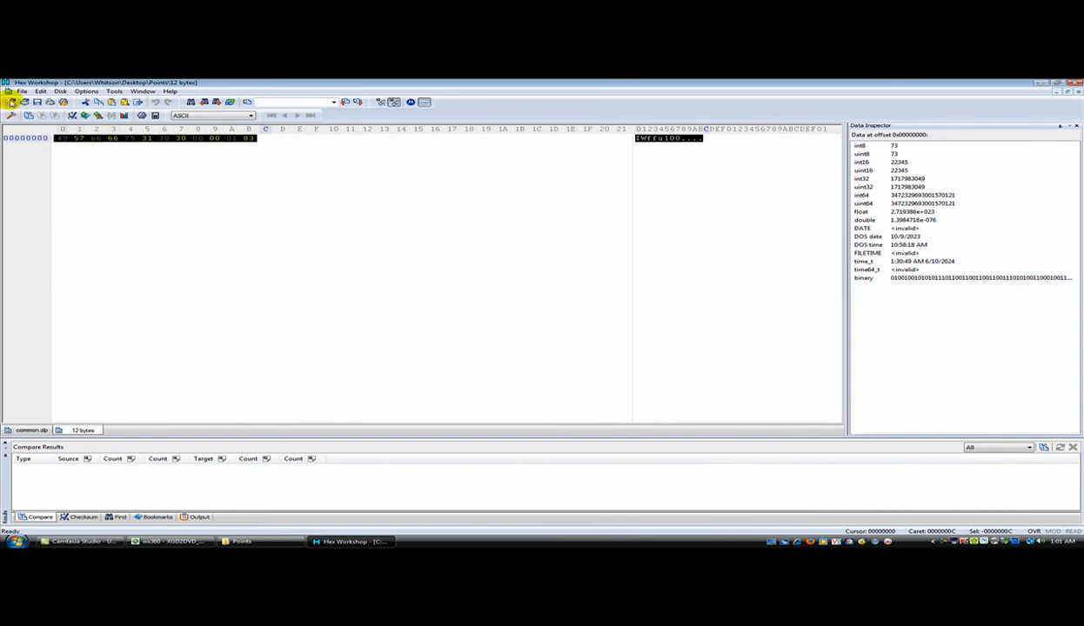
left_click(21, 90)
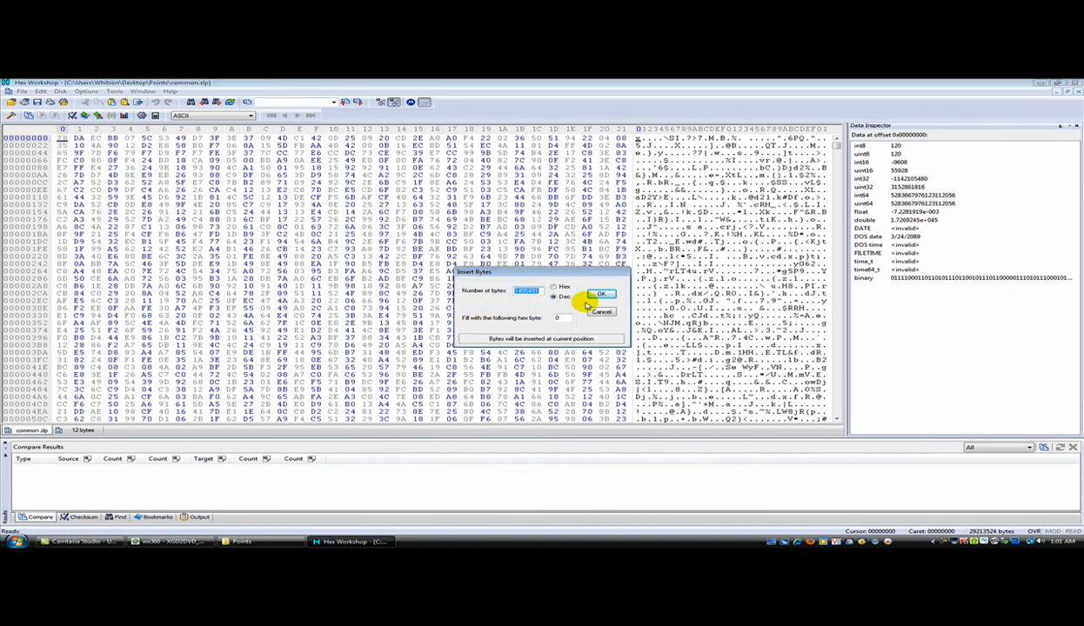
Paste-insert the header at offset 0 of common.zlp, approve the warning, and save
left_click(600, 292)
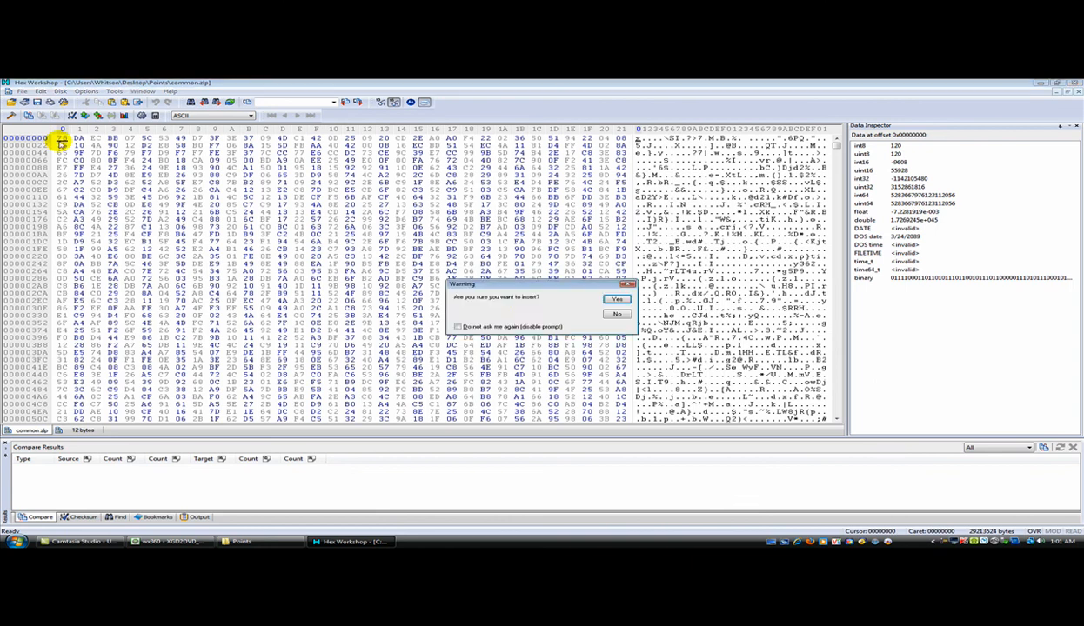
left_click(616, 300)
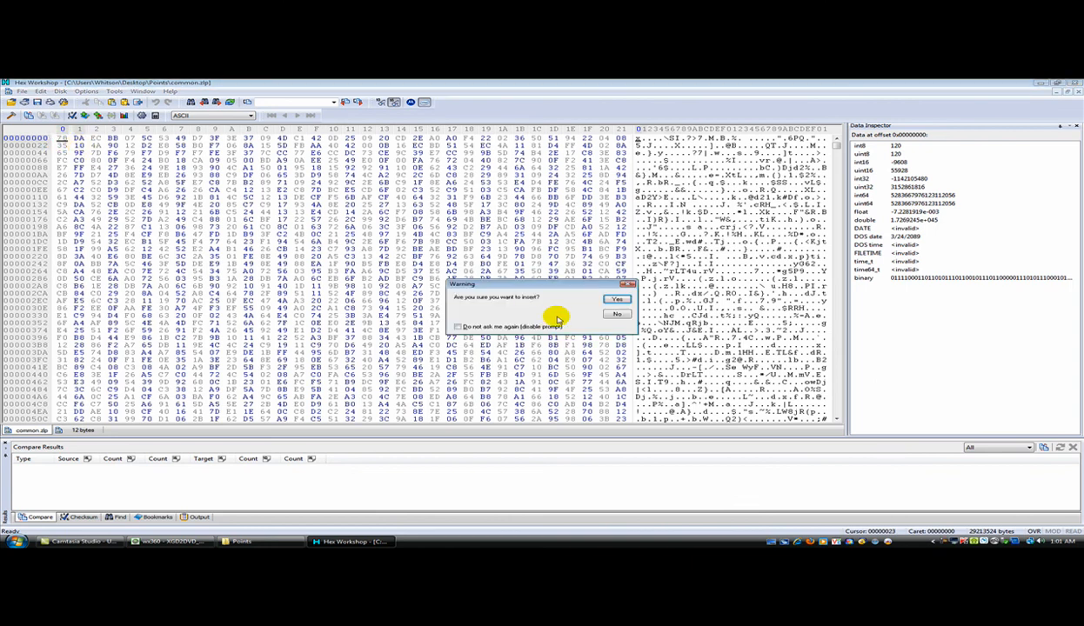
left_click(615, 299)
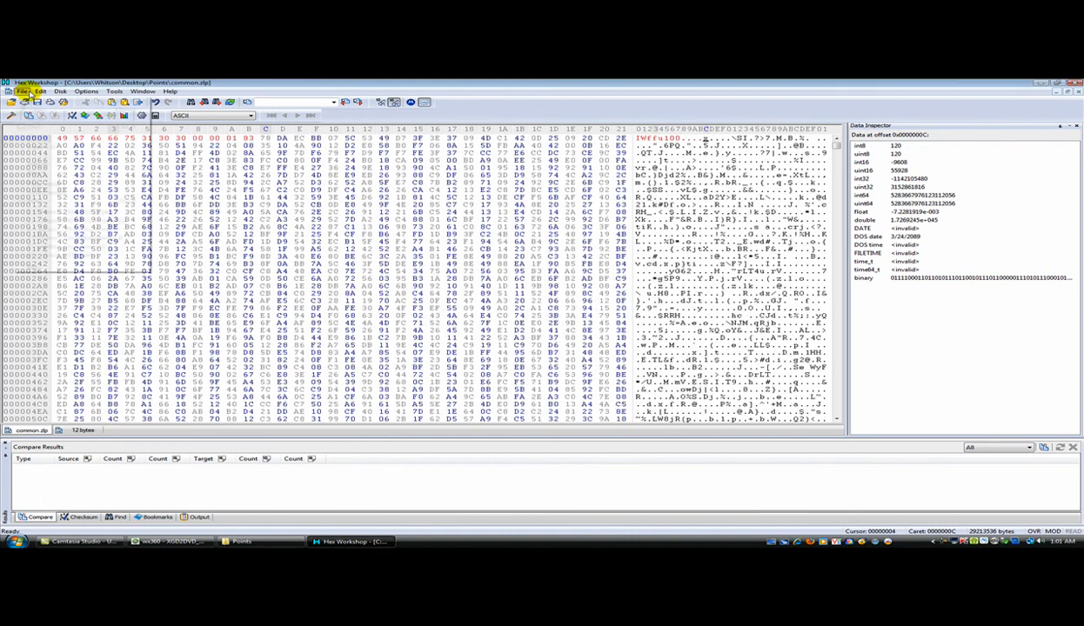
left_click(21, 91)
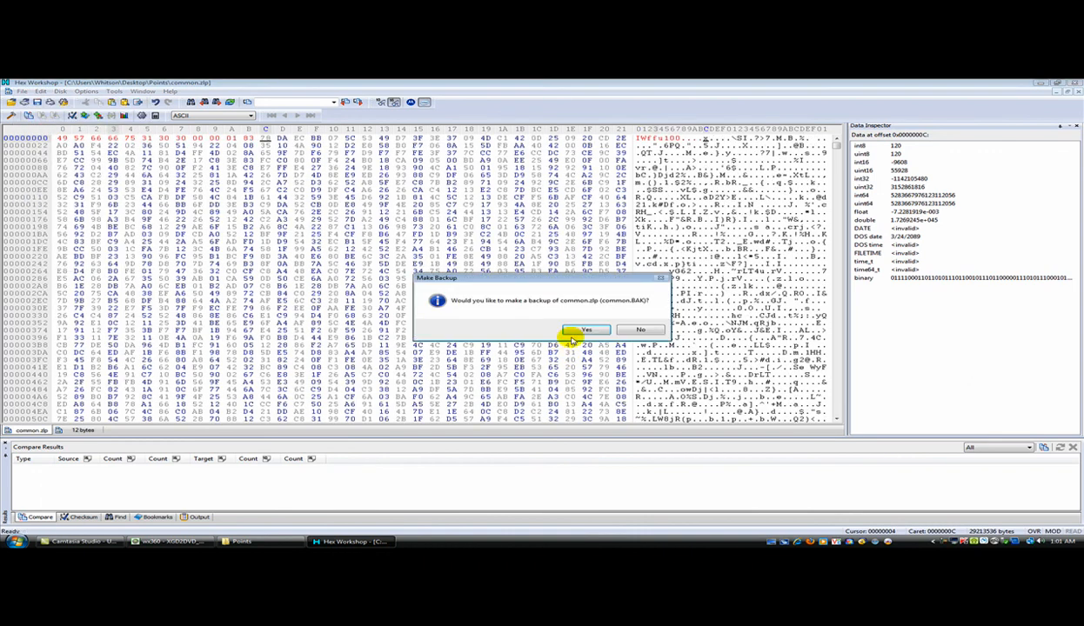
left_click(586, 329)
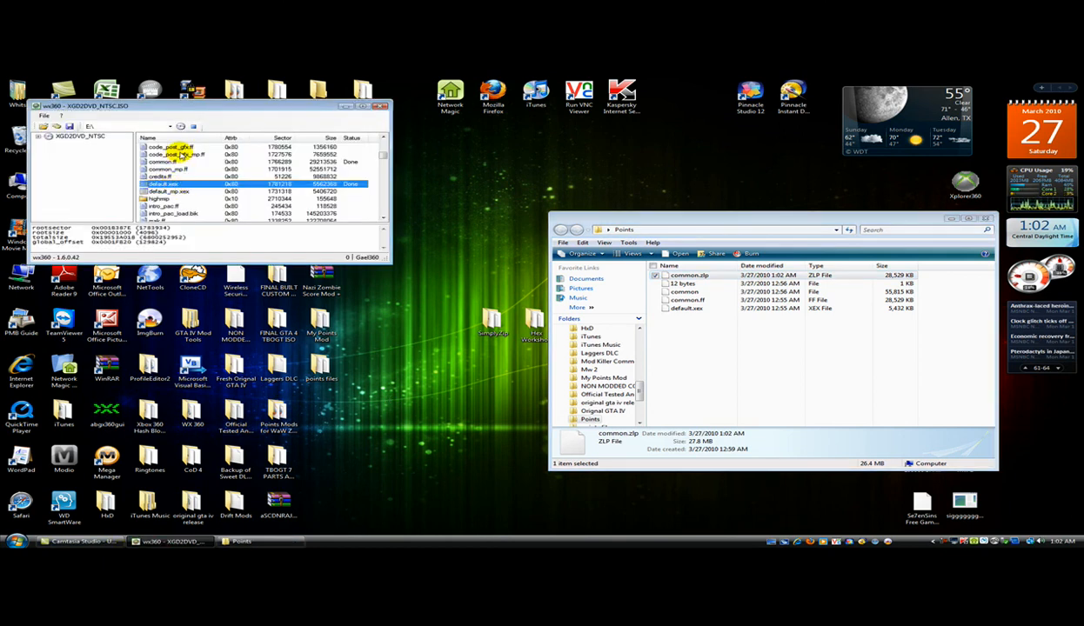
Replace common.ff in the ISO with the edited file via Replace File, then close wx360
right_click(160, 163)
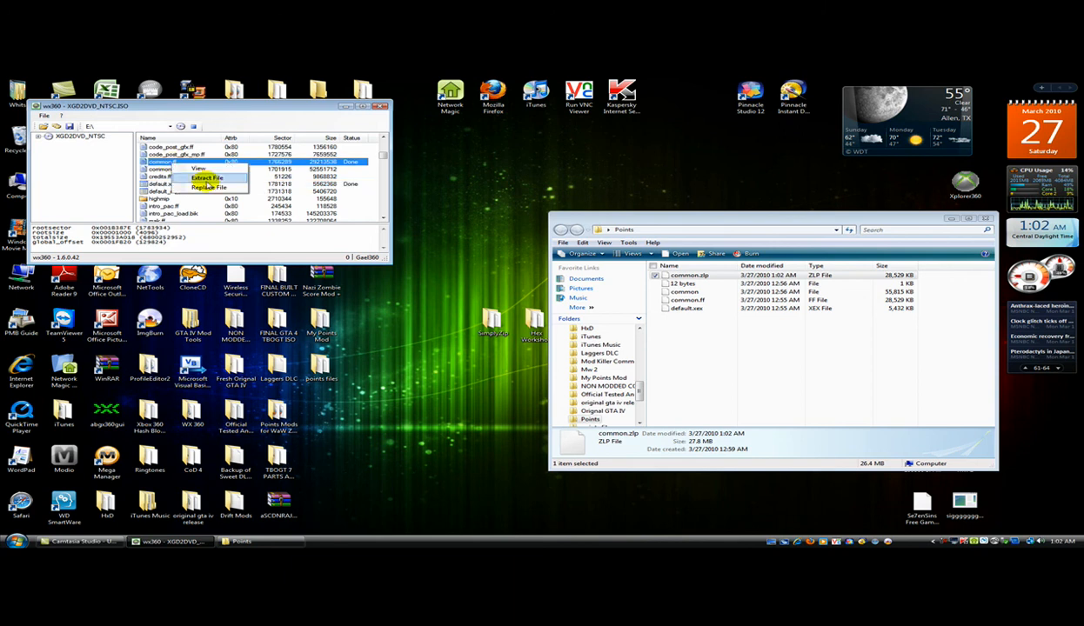
left_click(209, 188)
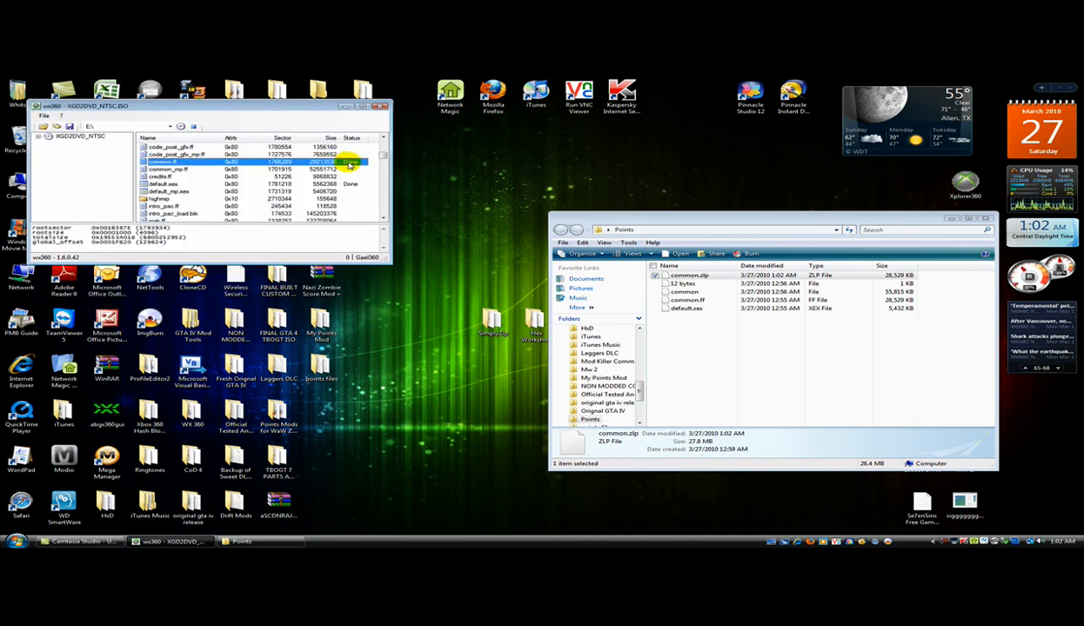
right_click(165, 184)
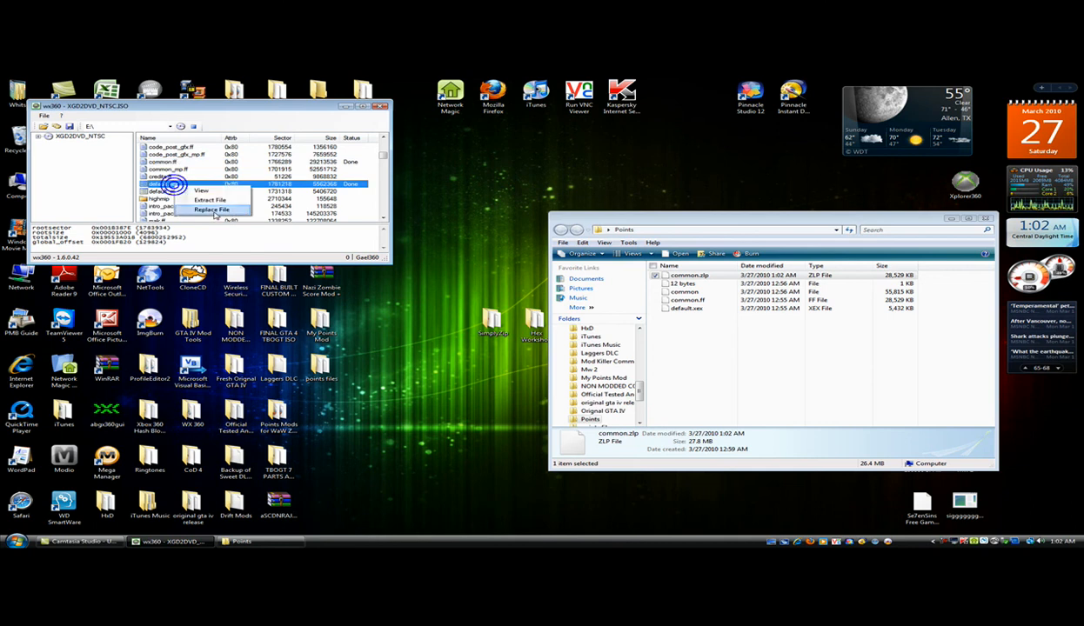
left_click(212, 210)
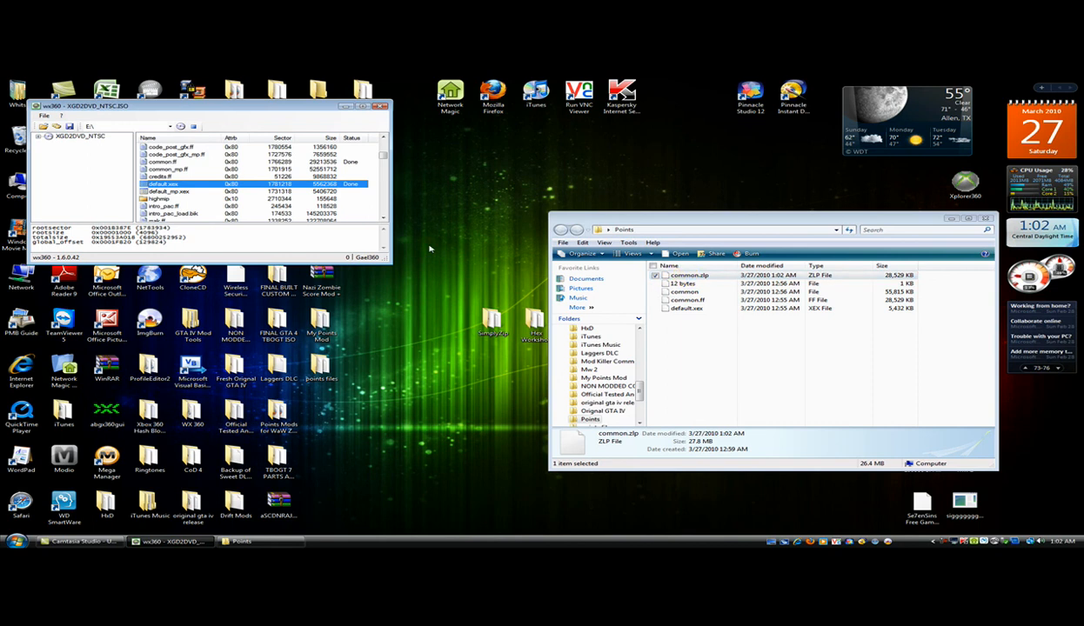
left_click(171, 189)
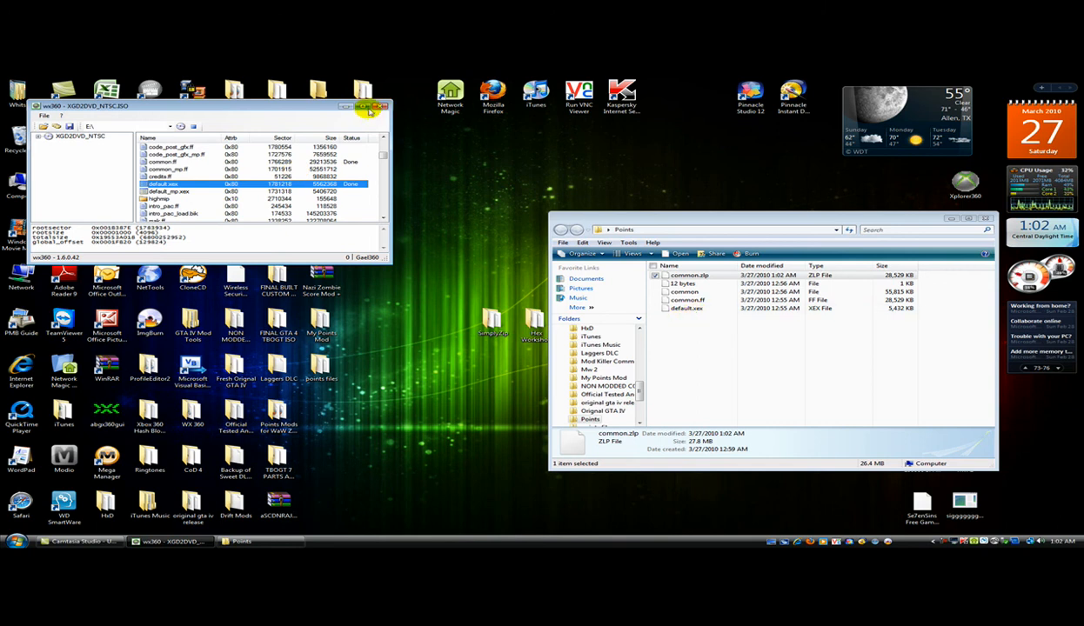
left_click(382, 107)
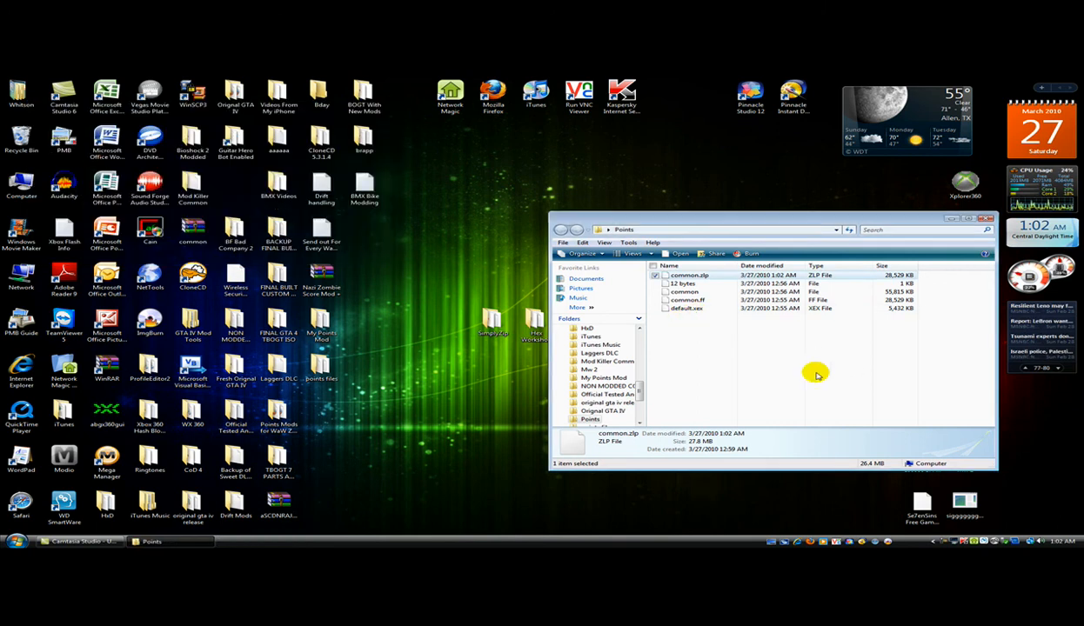
Close the Points folder window so only the desktop remains
left_click(971, 219)
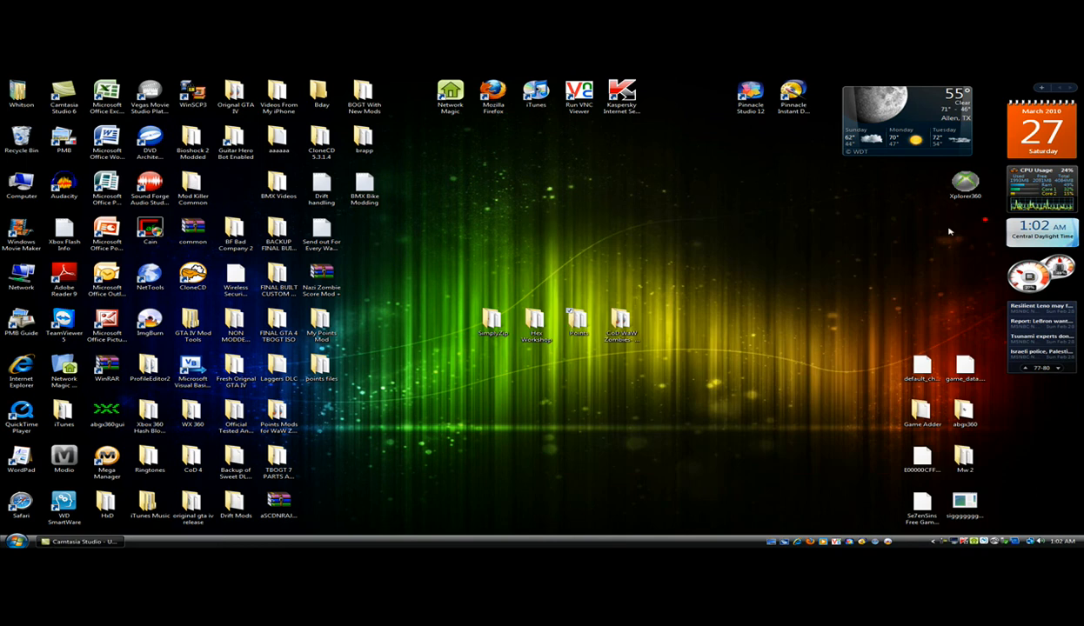
left_click(493, 322)
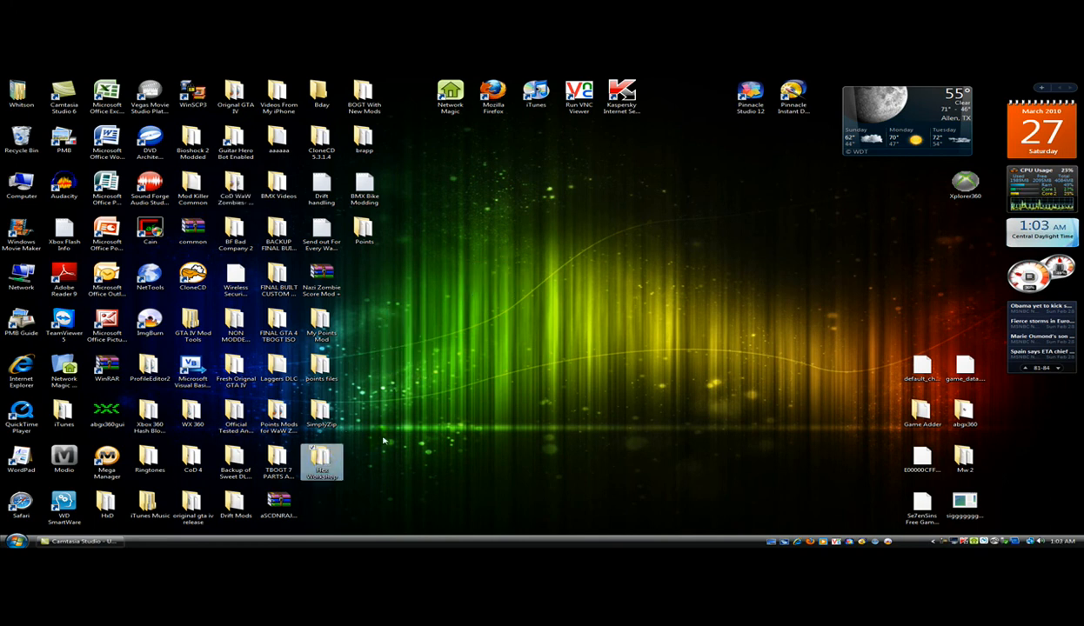
left_click(79, 541)
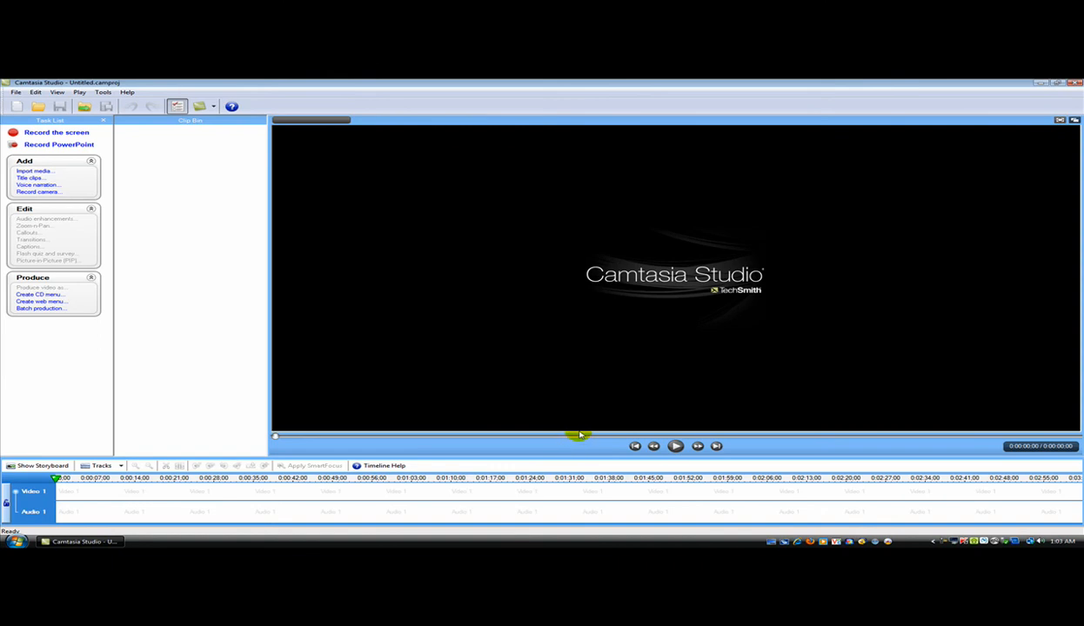
left_click(1061, 83)
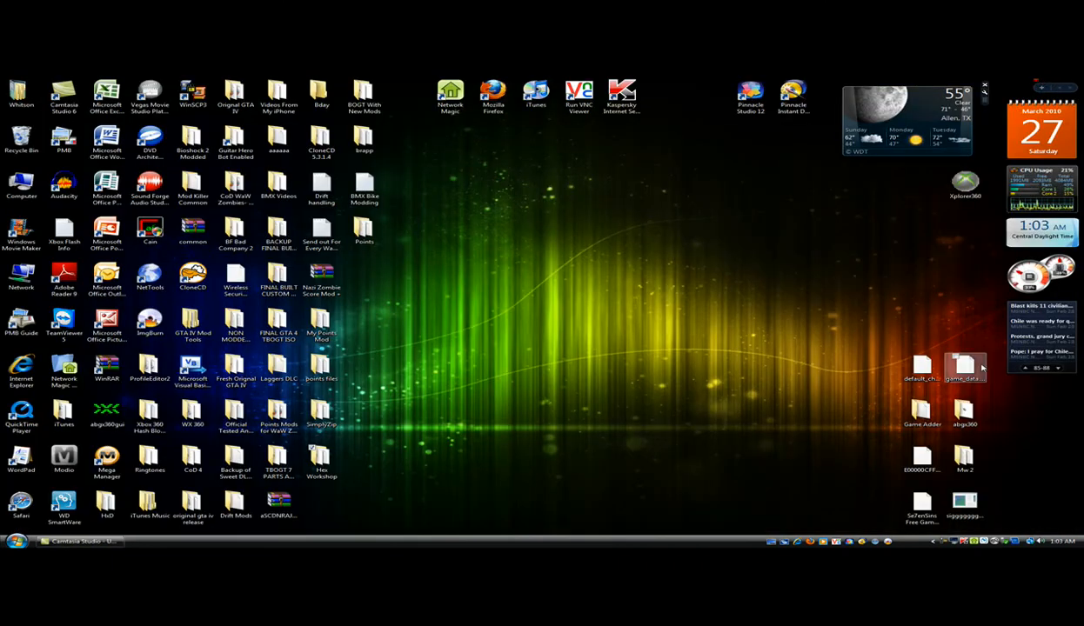